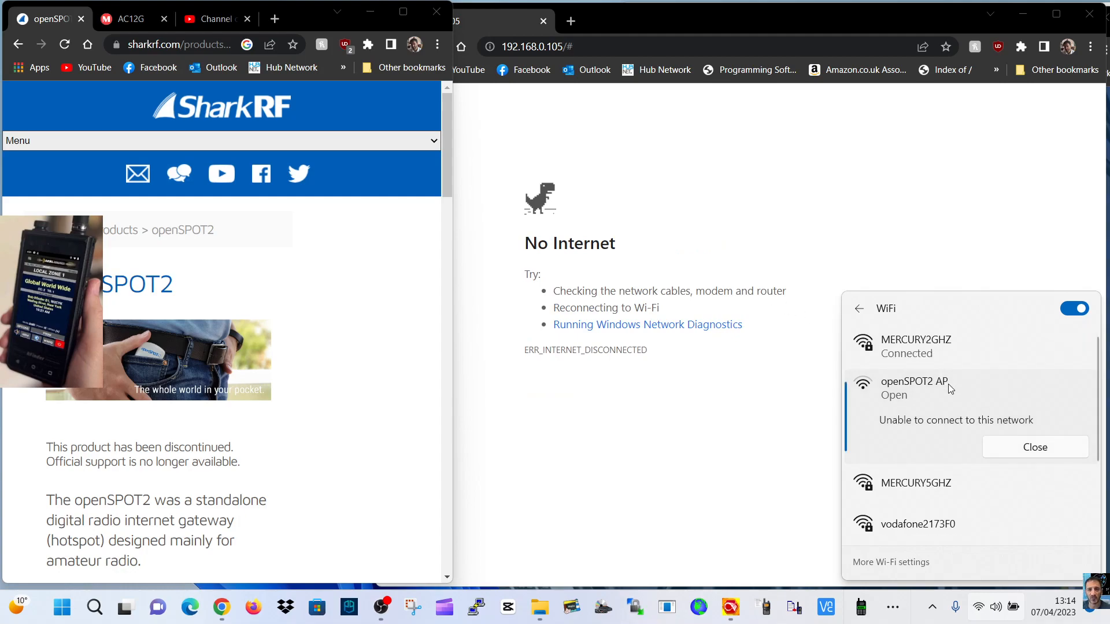
mouse_move(725, 249)
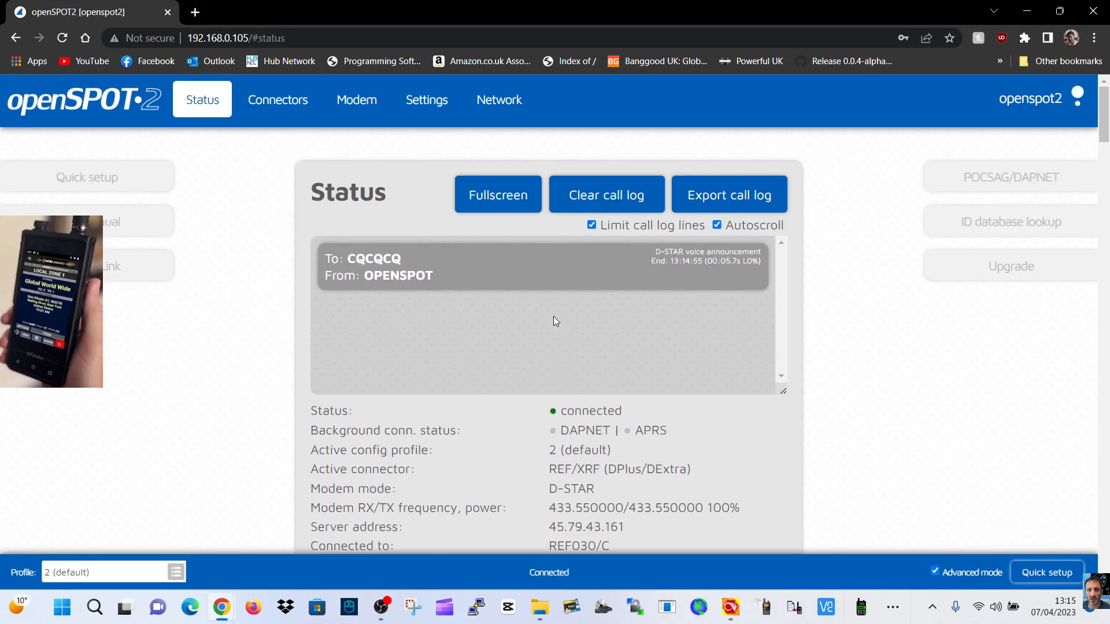
mouse_move(708, 343)
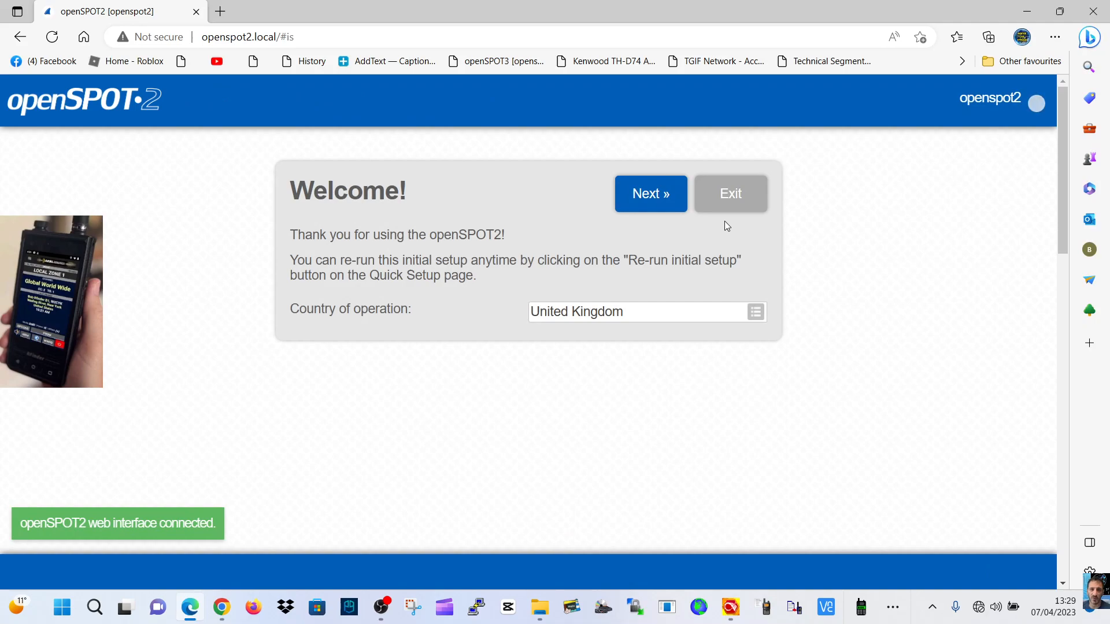
mouse_move(746, 327)
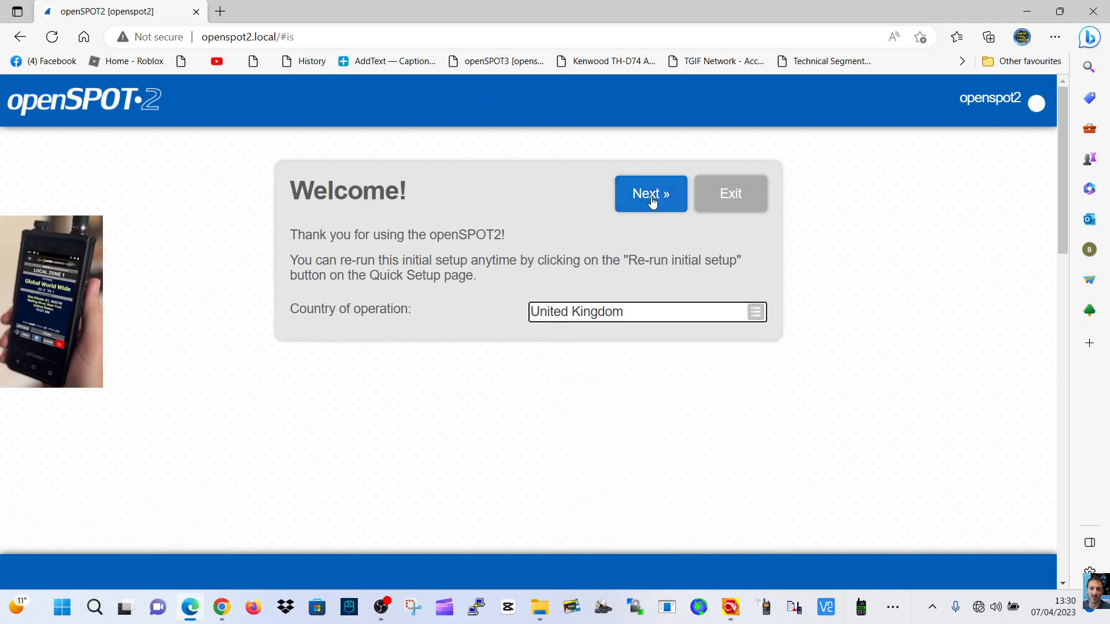
- Join the MERCURY2GHZ Wi-Fi network with its key through the initial setup wizard
left_click(650, 193)
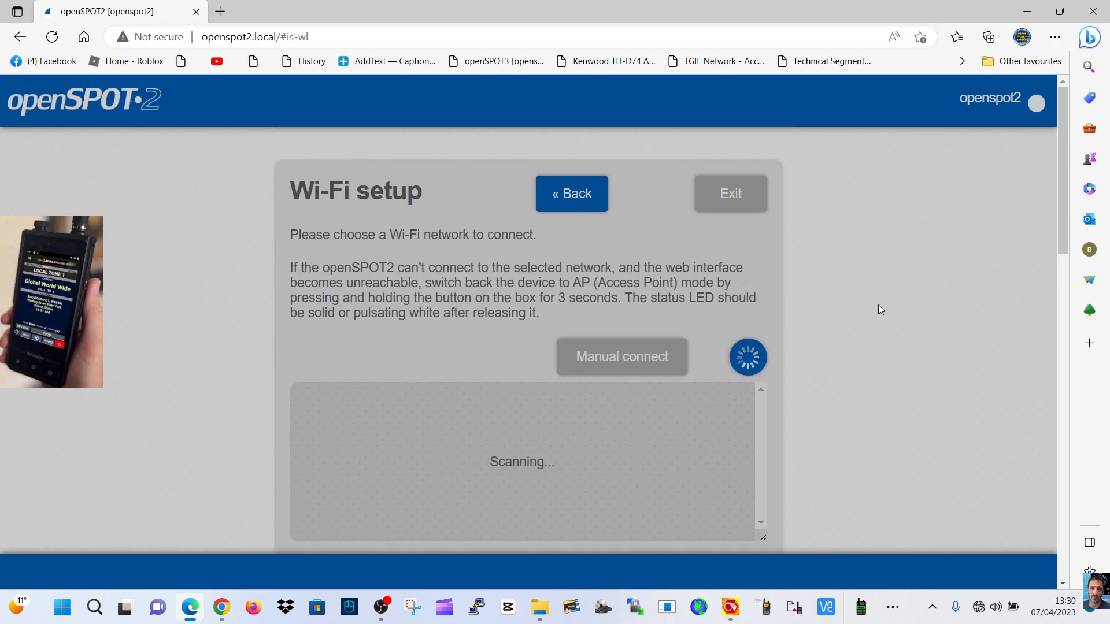
left_click(708, 406)
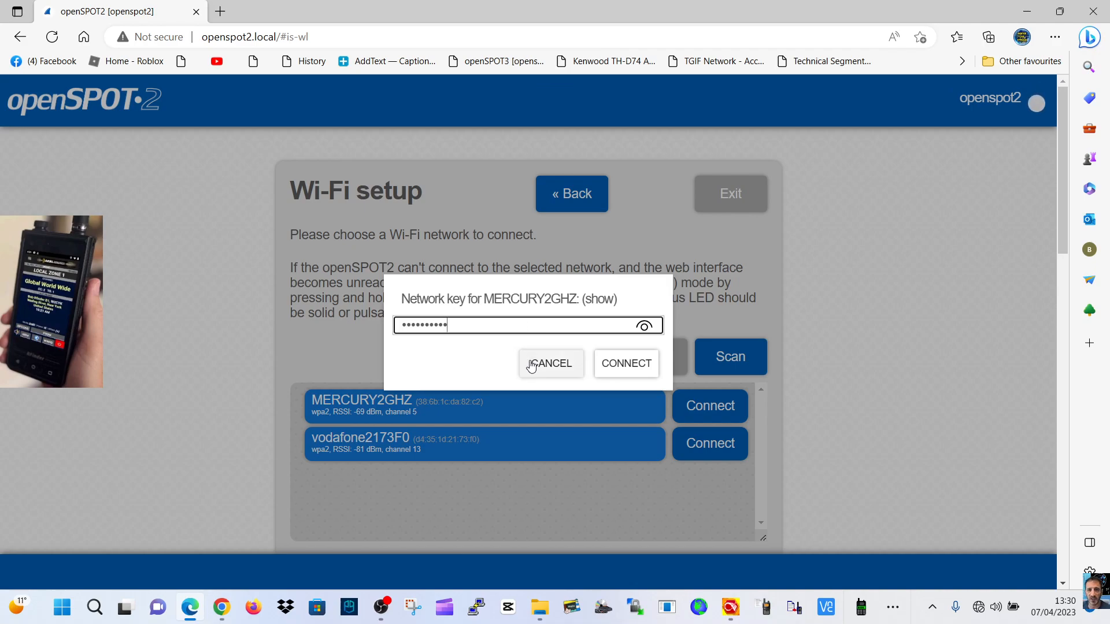
left_click(625, 363)
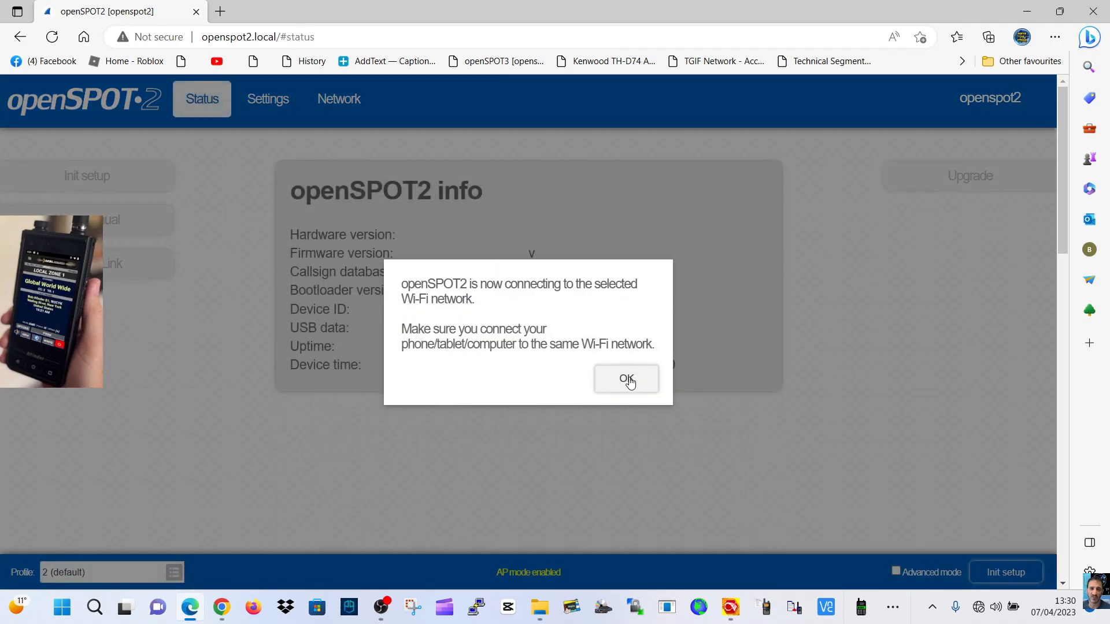
left_click(626, 379)
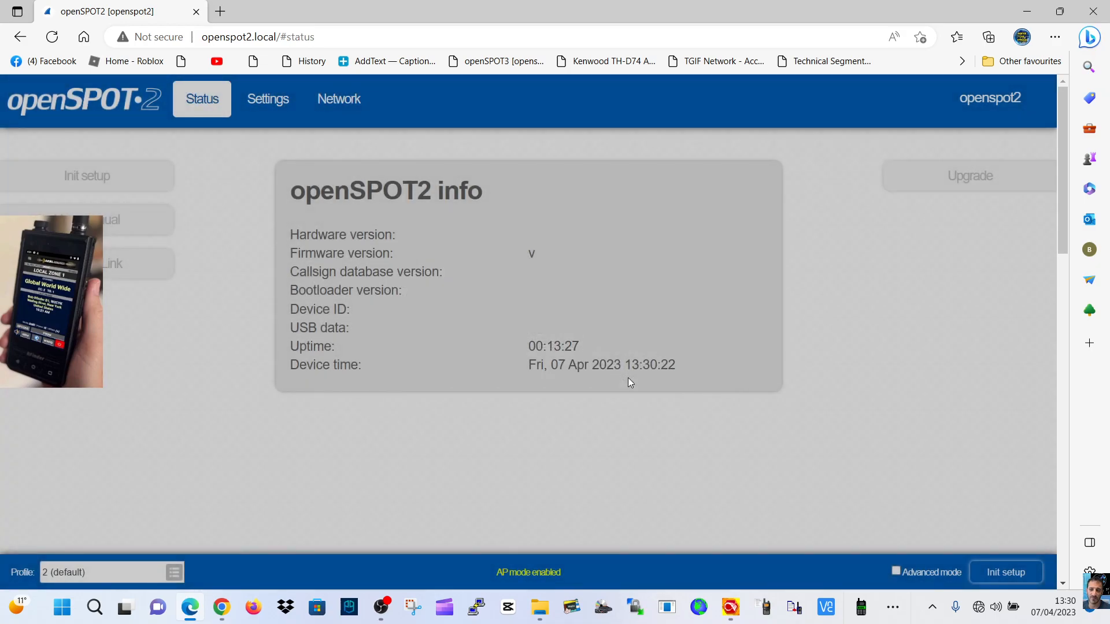
mouse_move(813, 327)
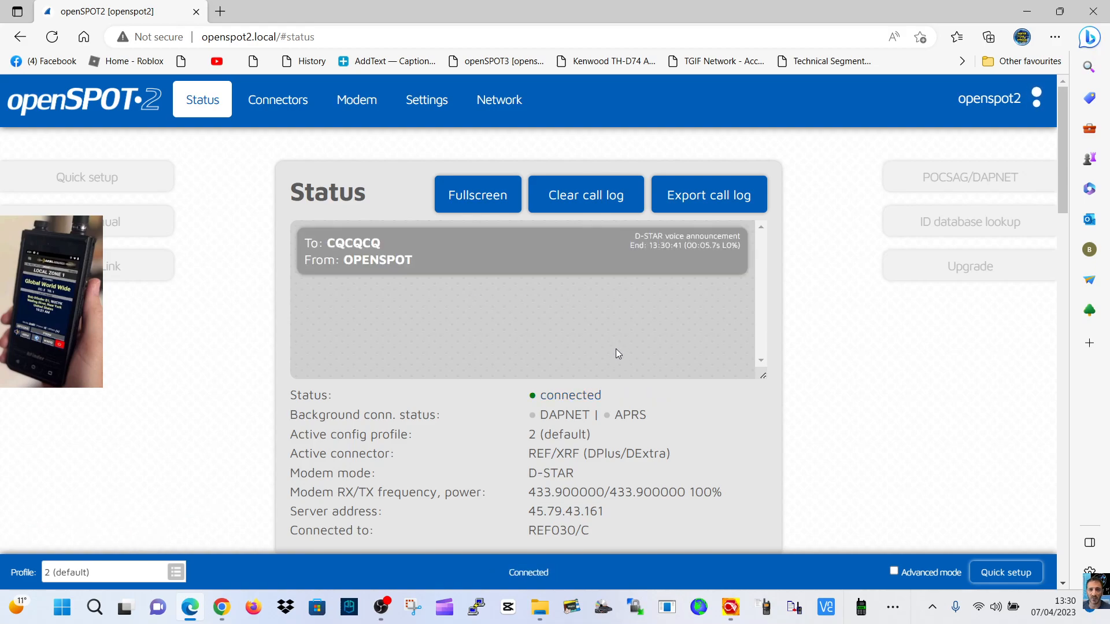
mouse_move(639, 354)
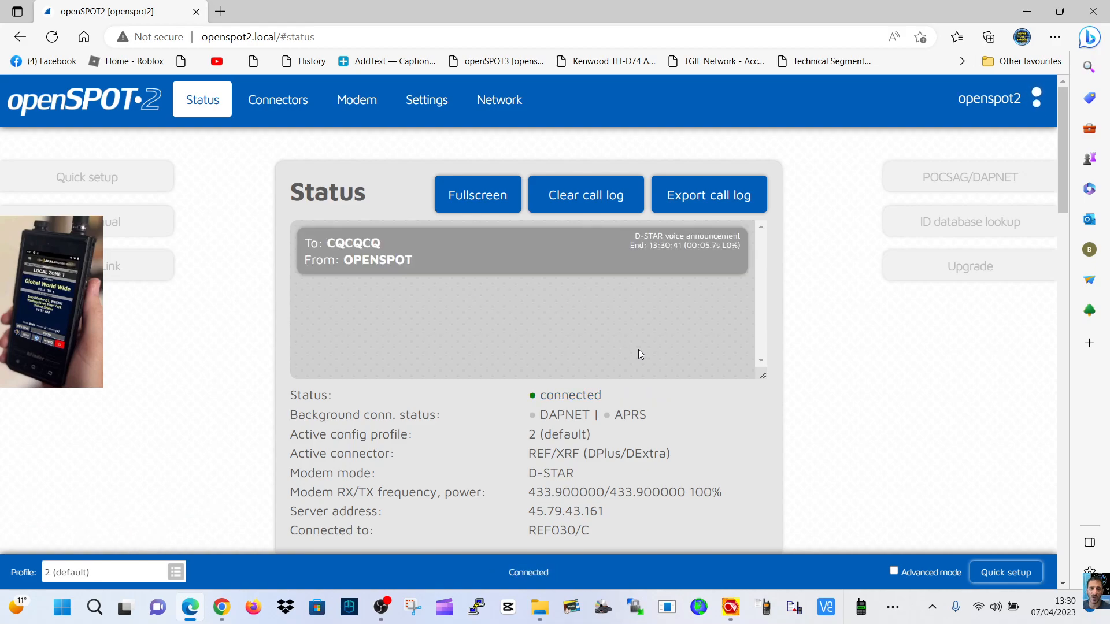
mouse_move(677, 367)
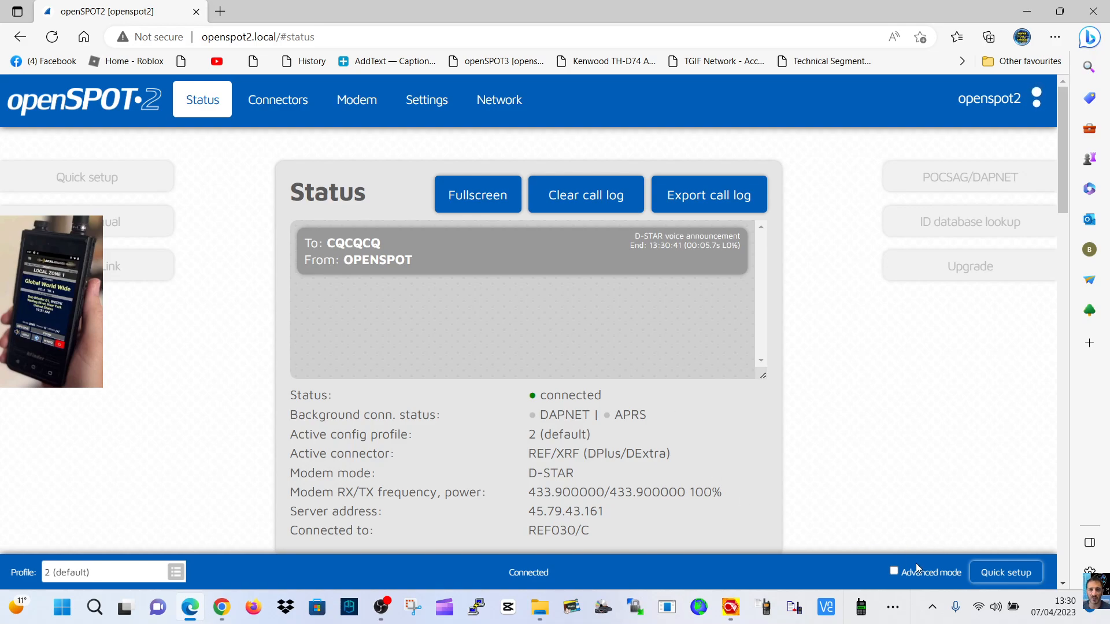
- Quick-setup D-STAR REF/XRF on REF030 module C with radio frequency 431.550 and connect
left_click(1005, 572)
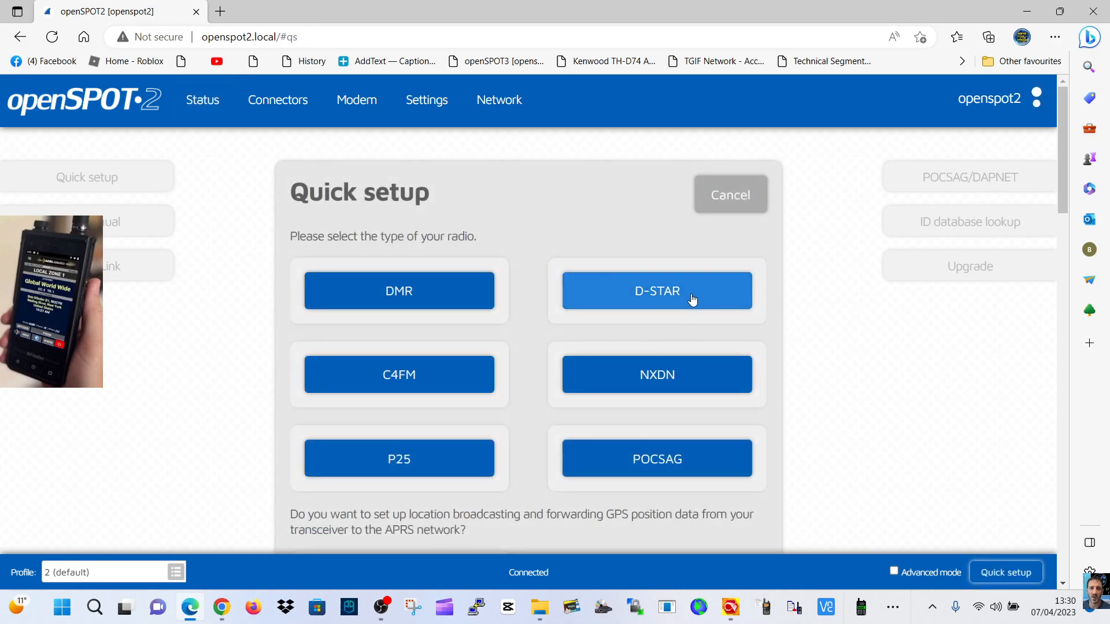
left_click(657, 290)
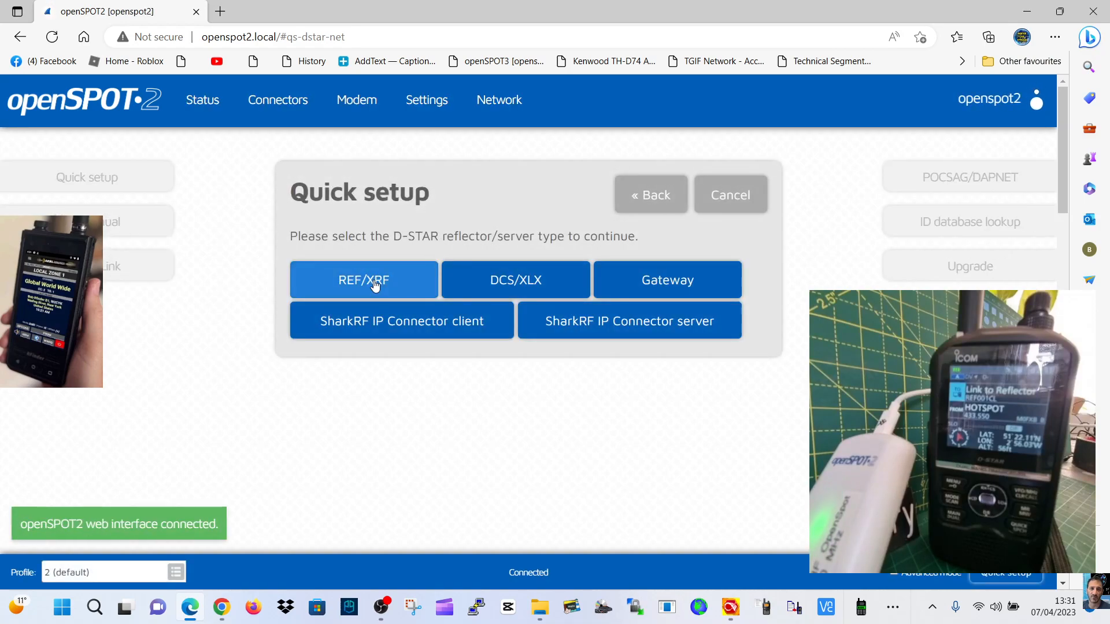
left_click(362, 279)
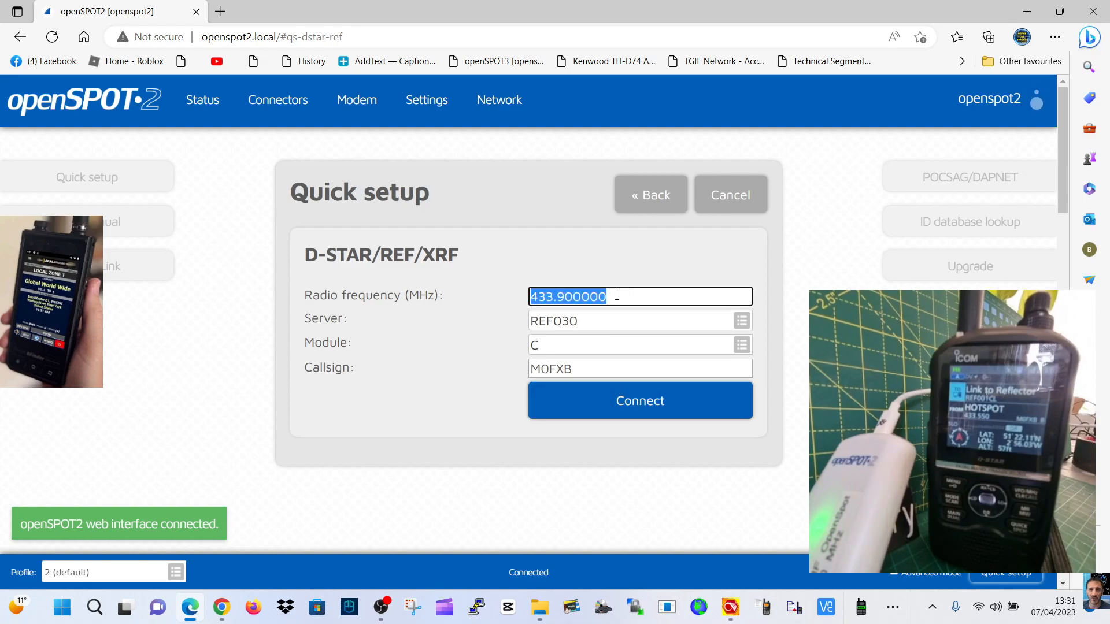
type("4")
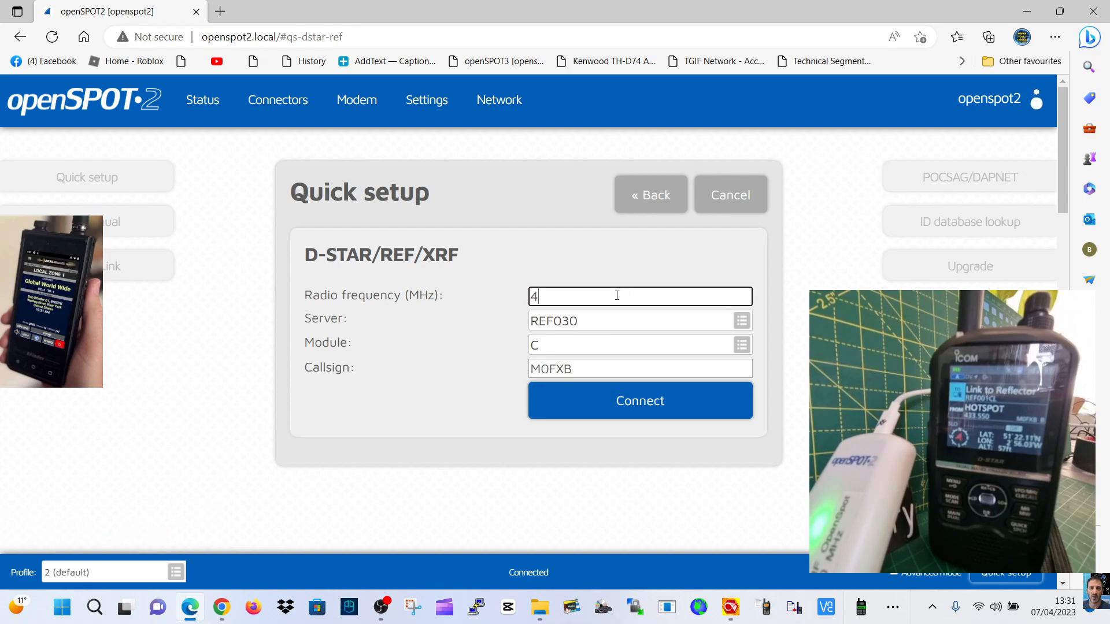
type("31.550")
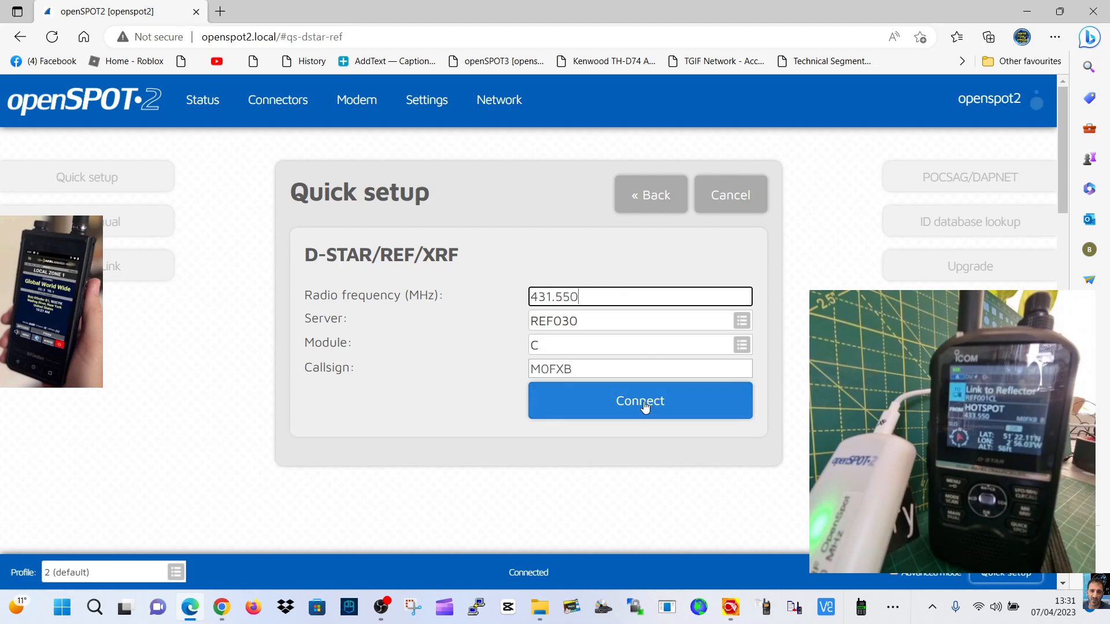
mouse_move(576, 401)
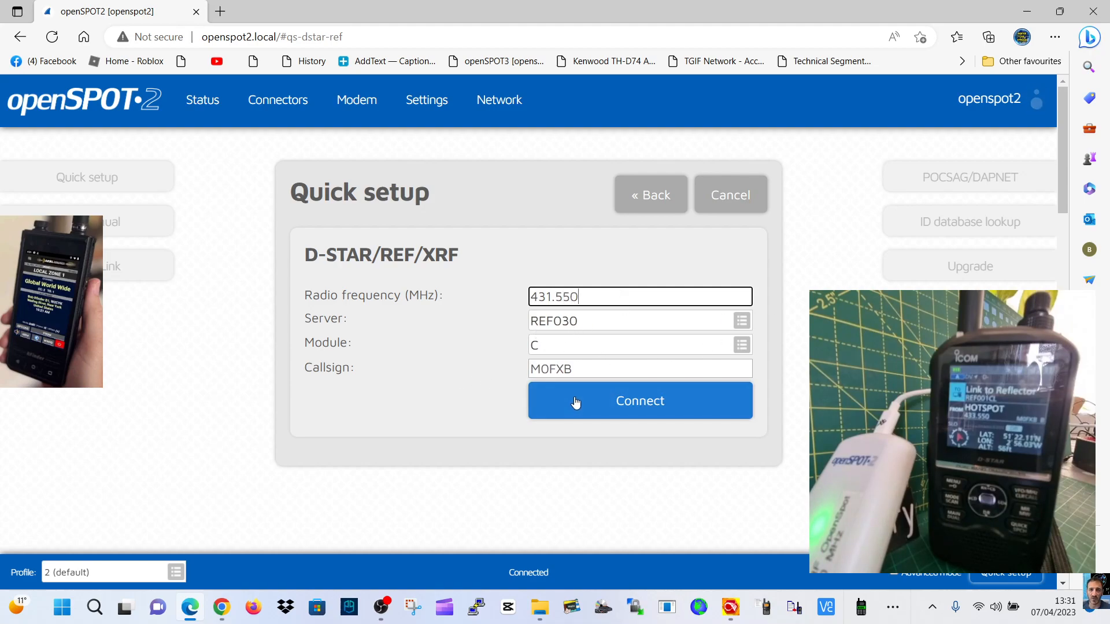
left_click(639, 401)
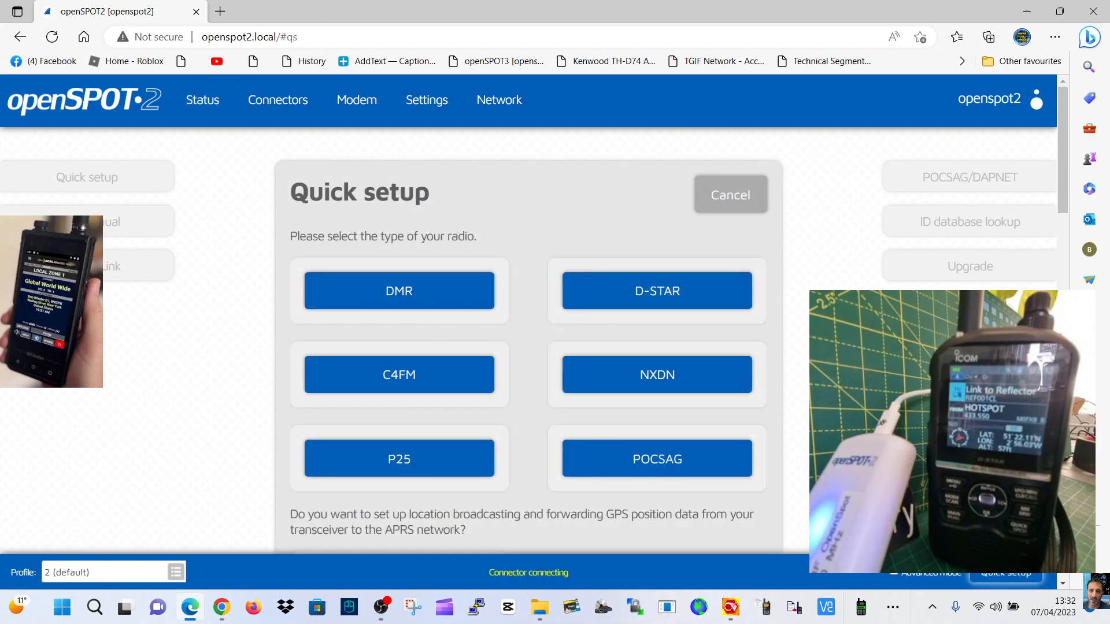
- Redo the D-STAR REF/XRF setup with frequency corrected to 433.550 and reconnect to REF030/C
left_click(657, 290)
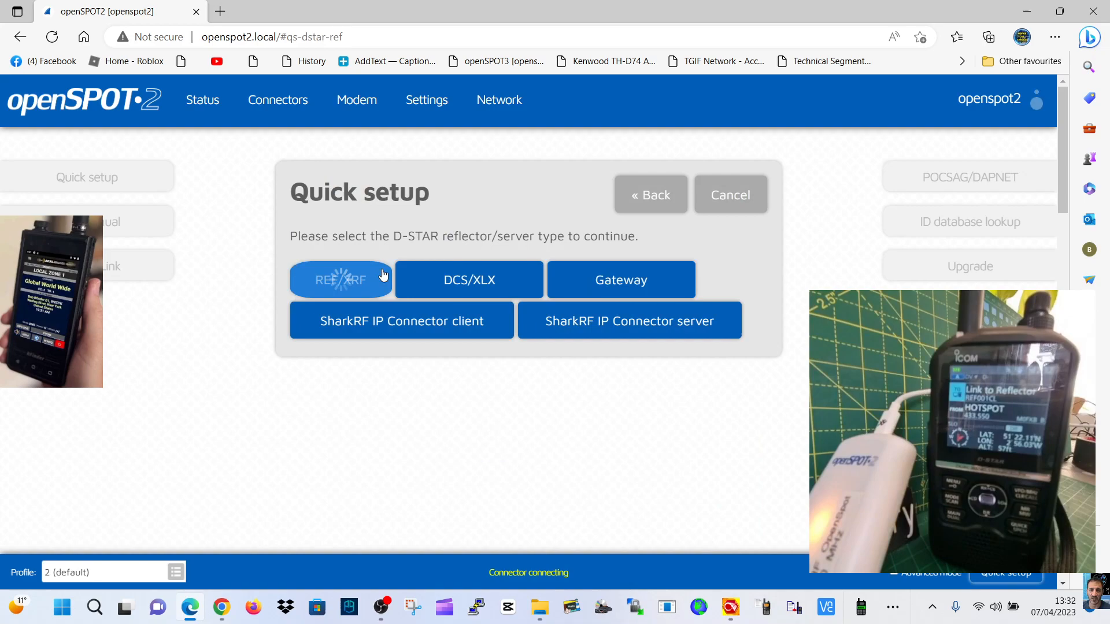
left_click(340, 279)
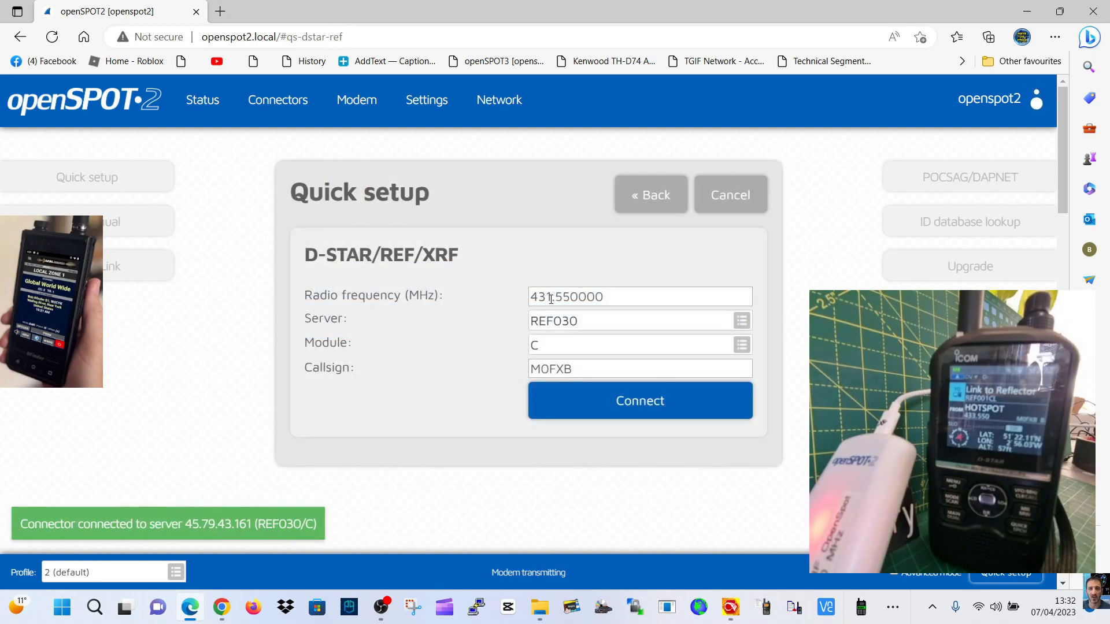
left_click(639, 296)
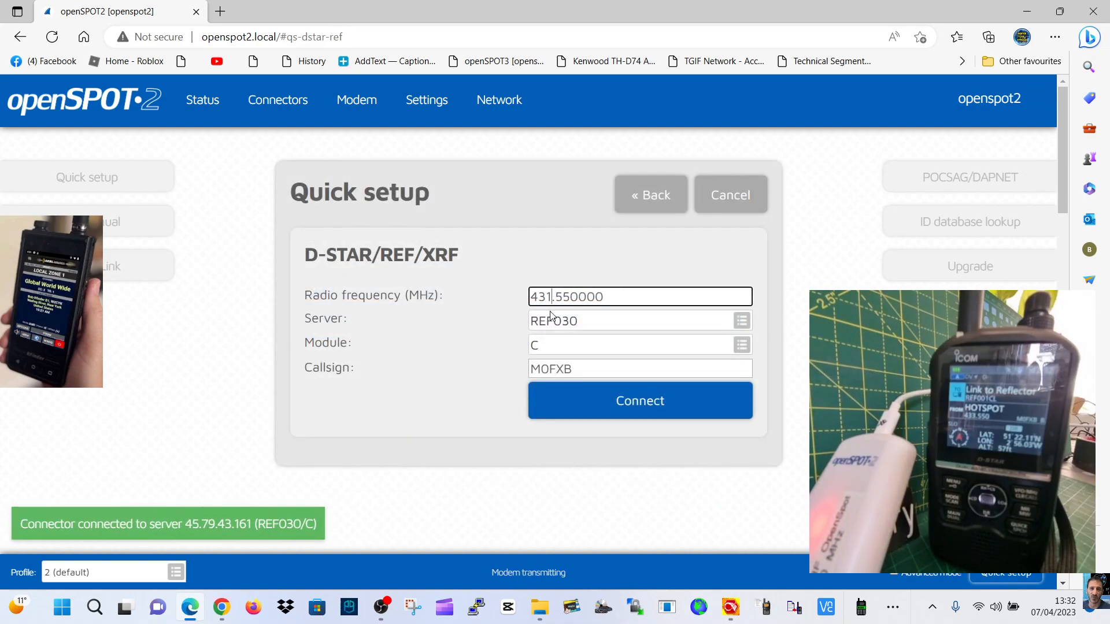
left_click(638, 402)
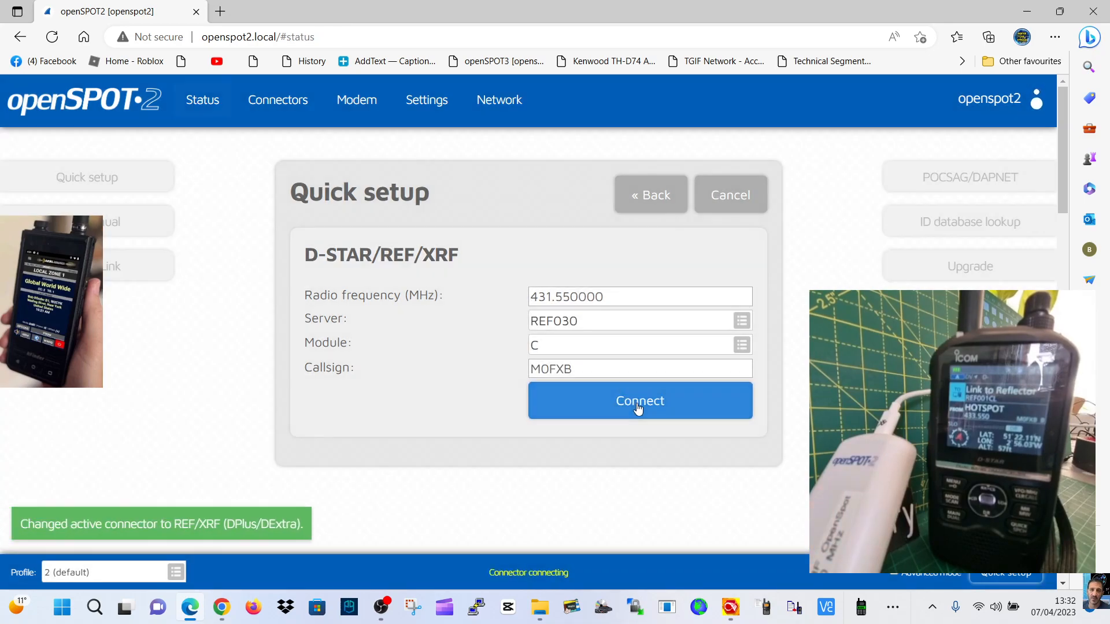
left_click(638, 400)
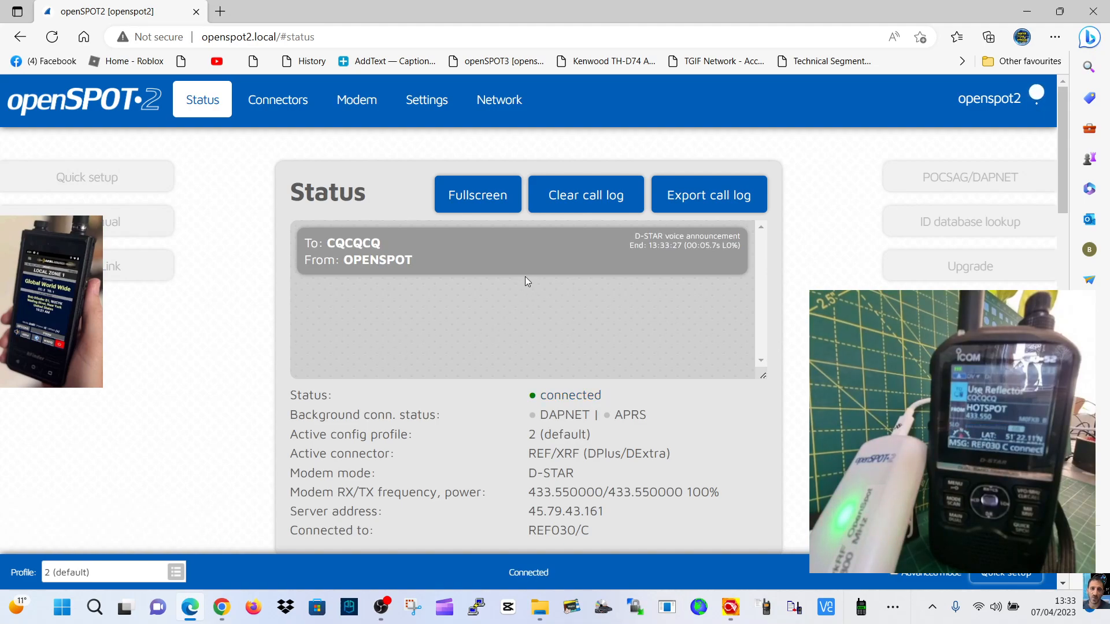
scroll("down", 3)
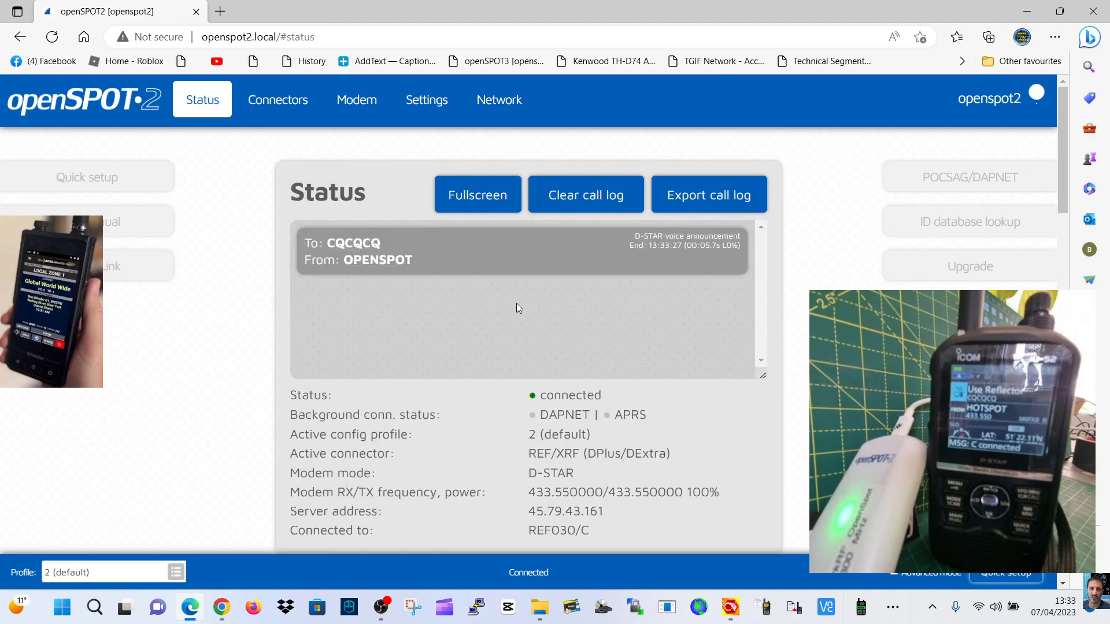
mouse_move(459, 254)
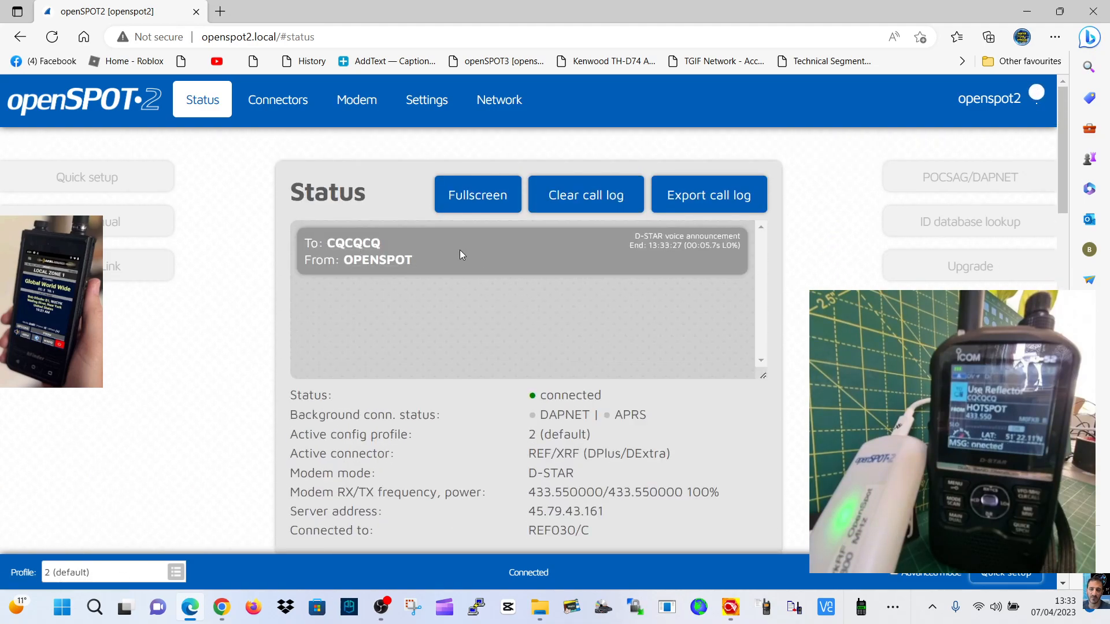
- Review the Connectors page showing the REF/XRF connector set to REF030 module C
left_click(276, 100)
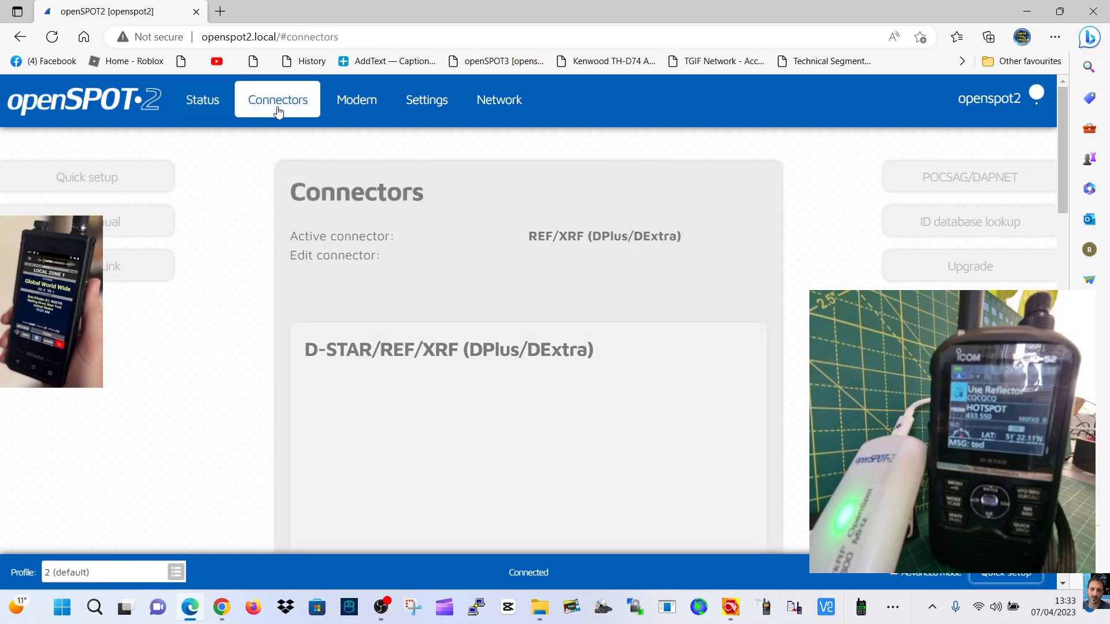
scroll("down", 3)
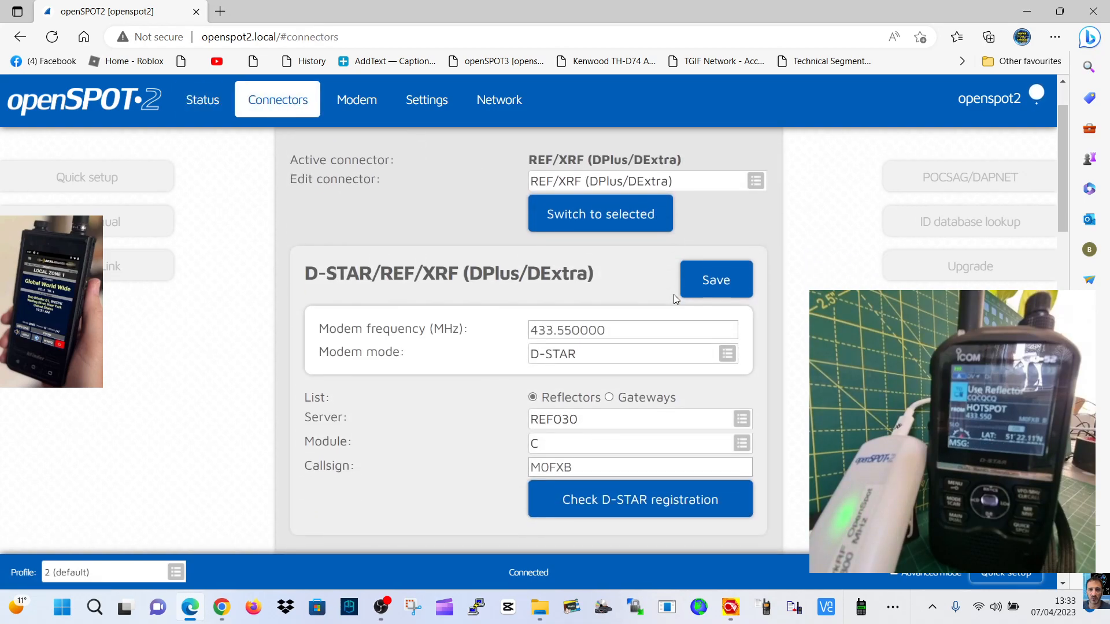
scroll("down", 3)
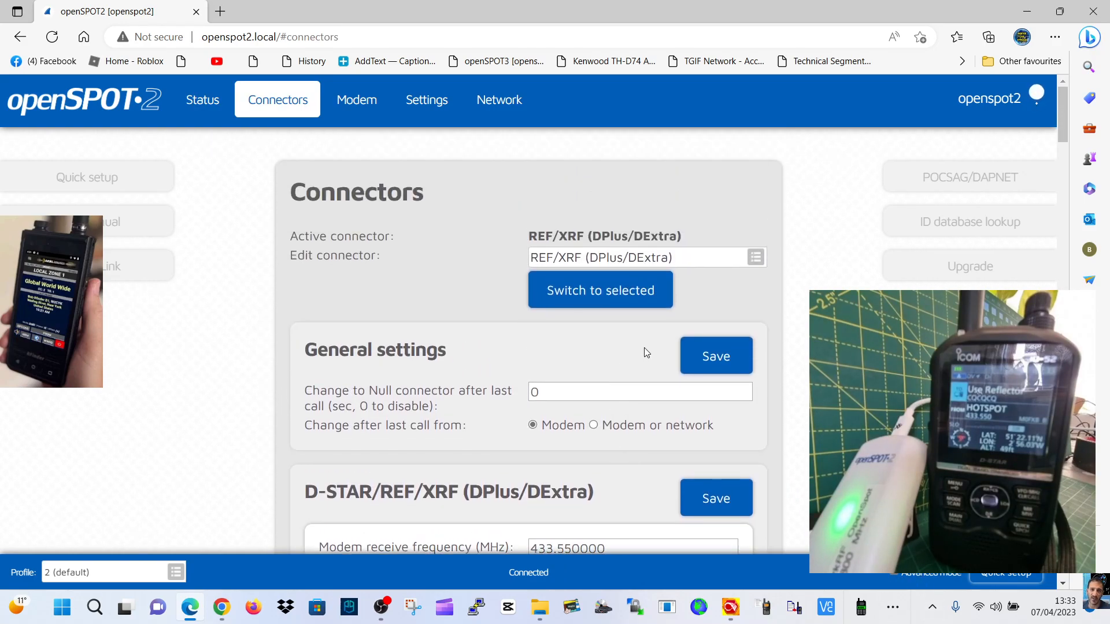
scroll("down", 3)
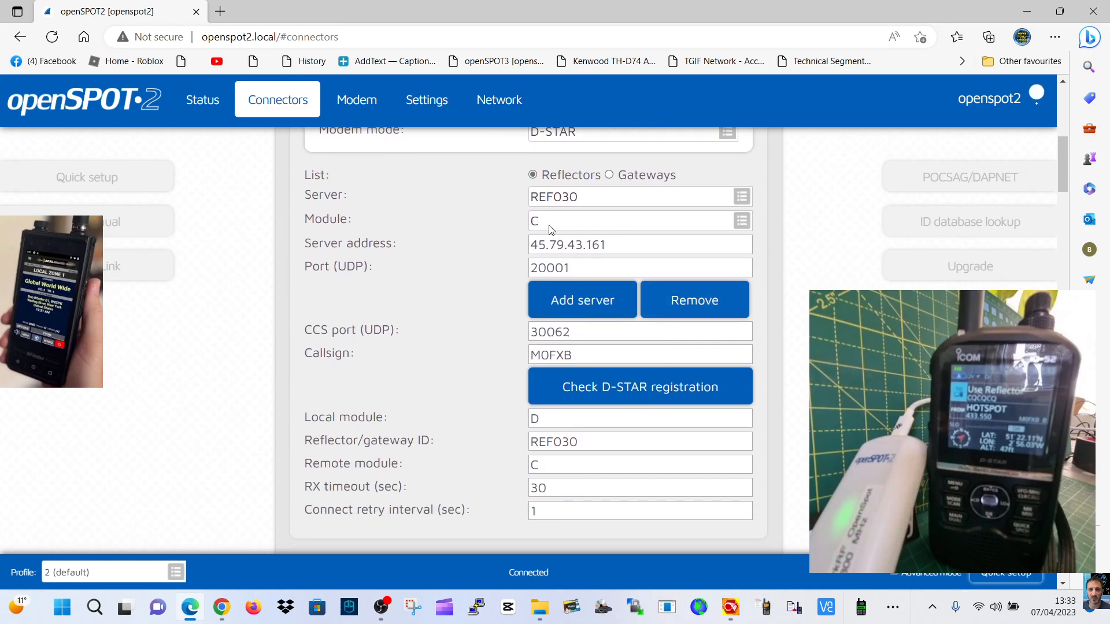
scroll("down", 3)
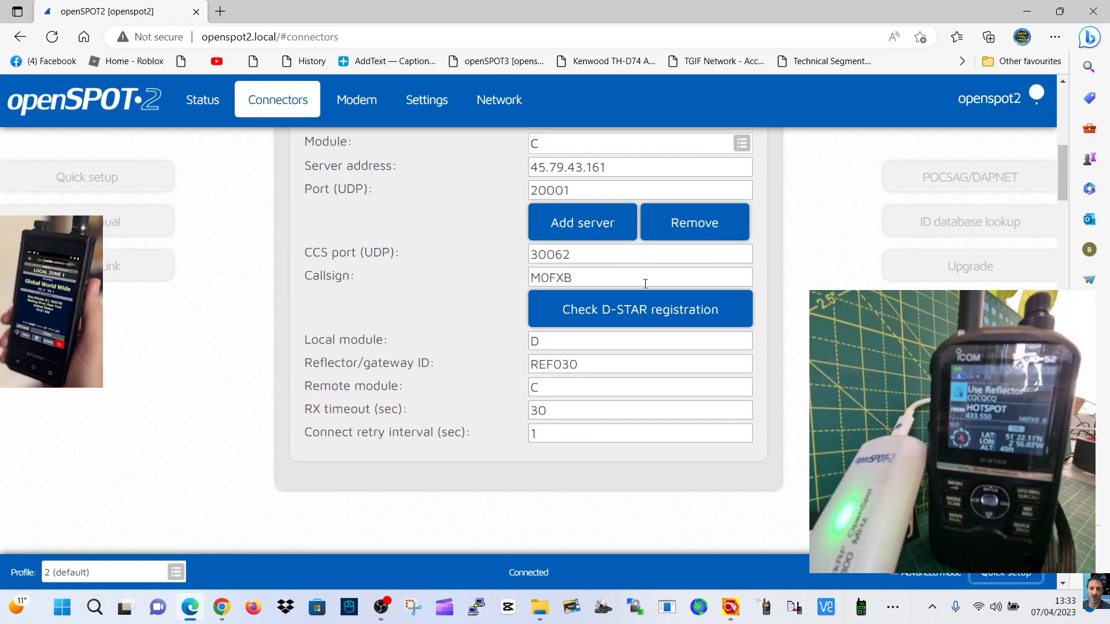
scroll("down", 3)
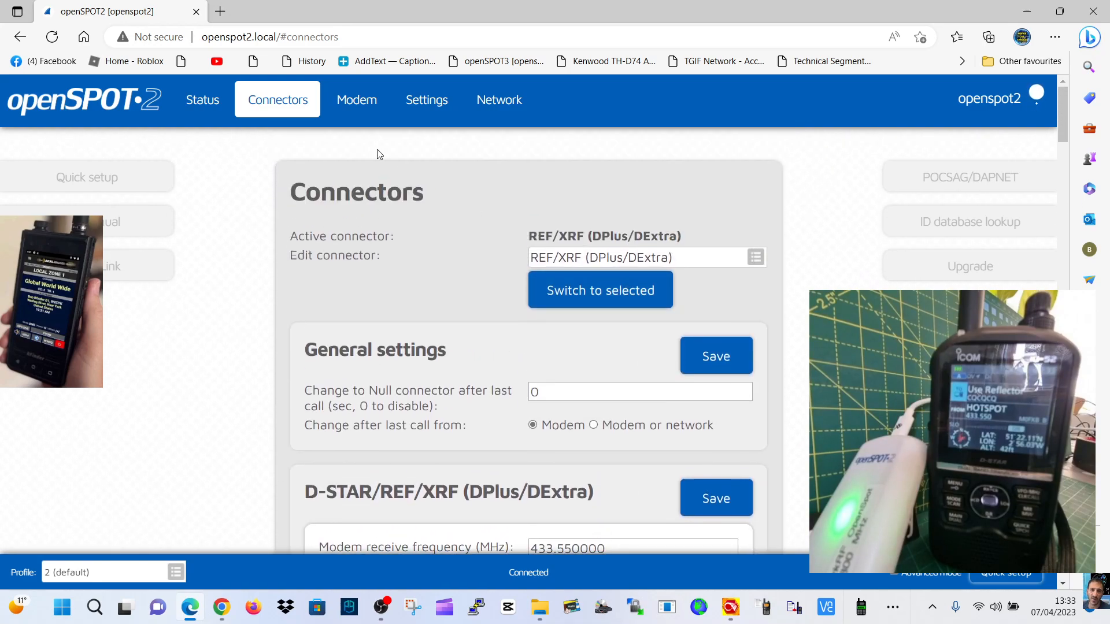
- Review the Modem page frequency 433.550 MHz, CW ID and modulation sections, then move to Settings
left_click(356, 99)
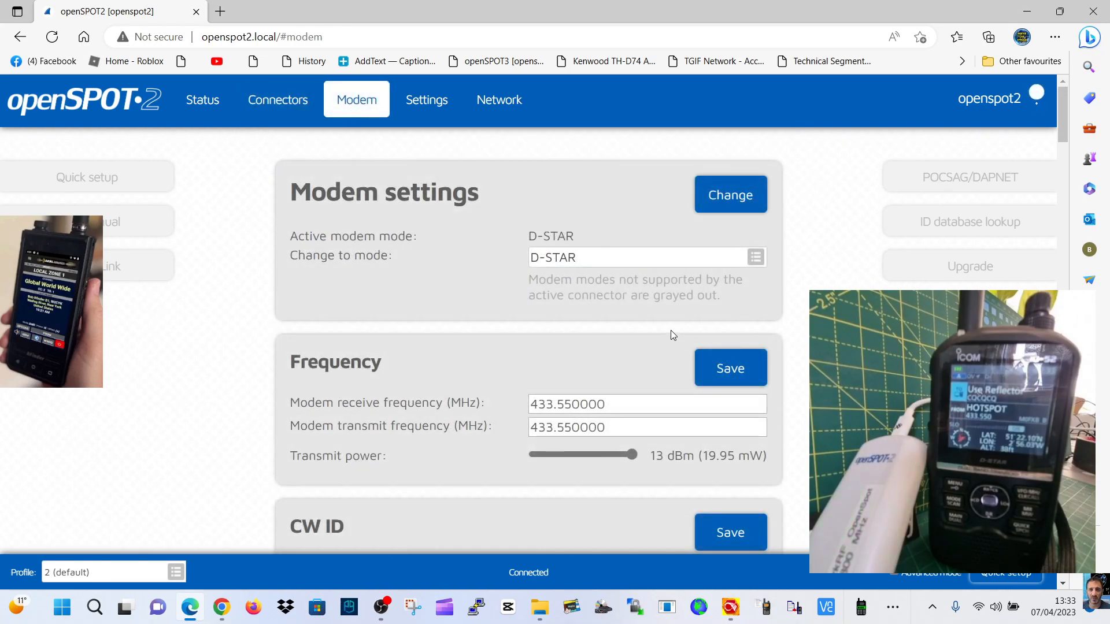
scroll("down", 3)
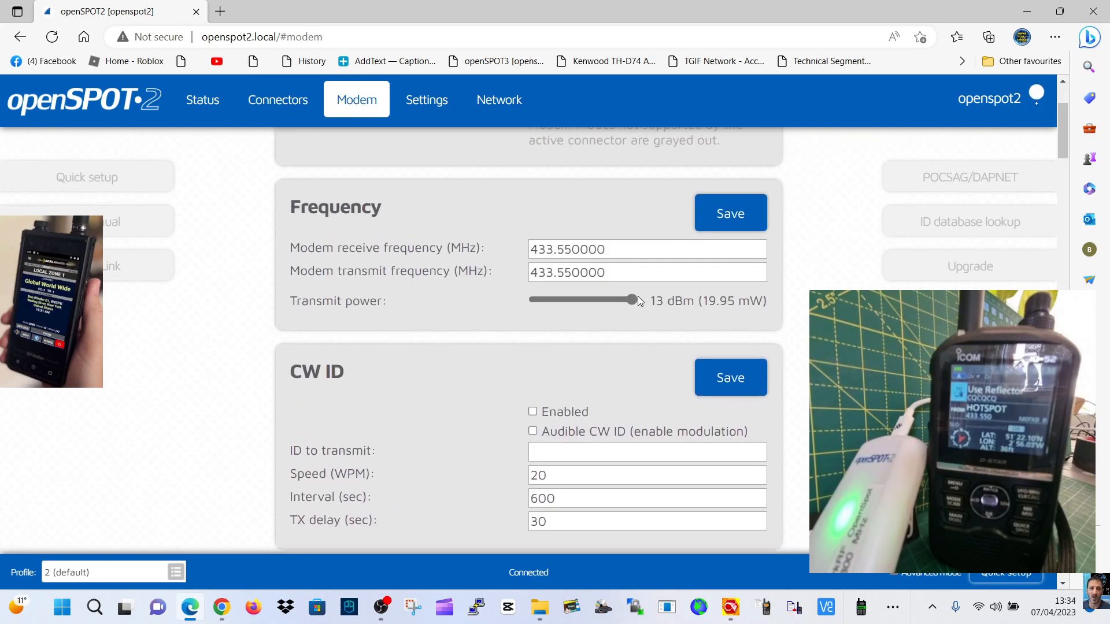
mouse_move(653, 330)
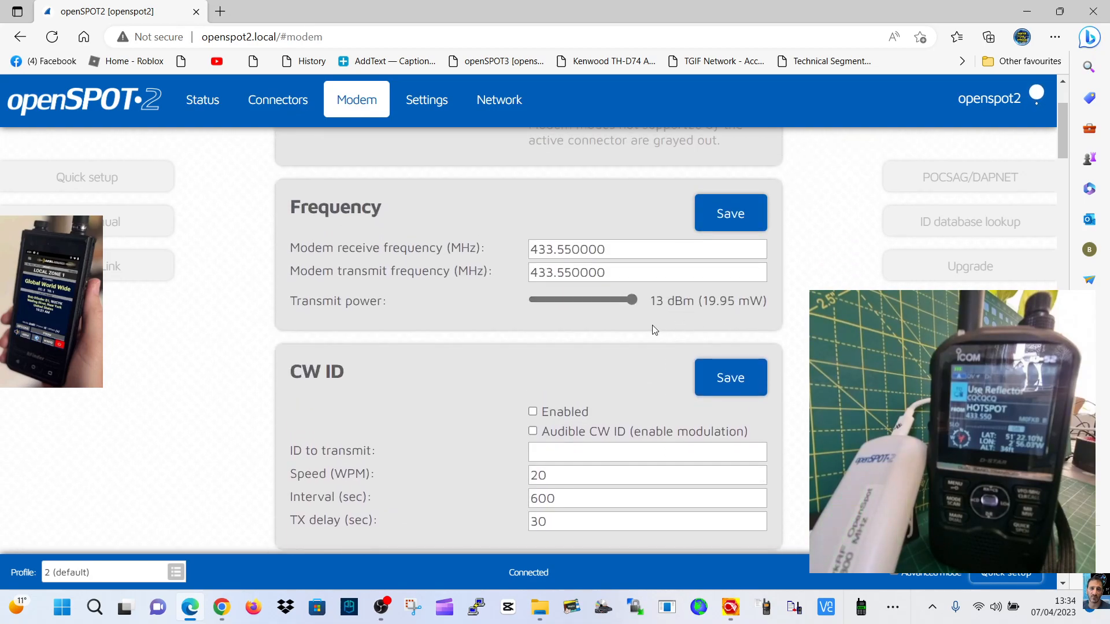
scroll("down", 3)
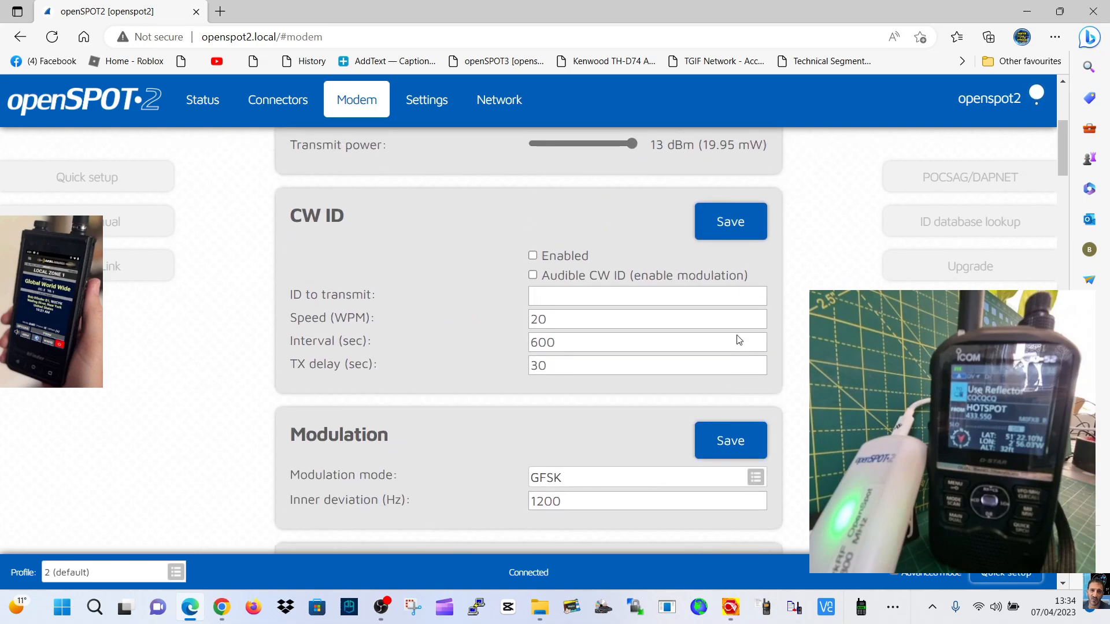
left_click(427, 100)
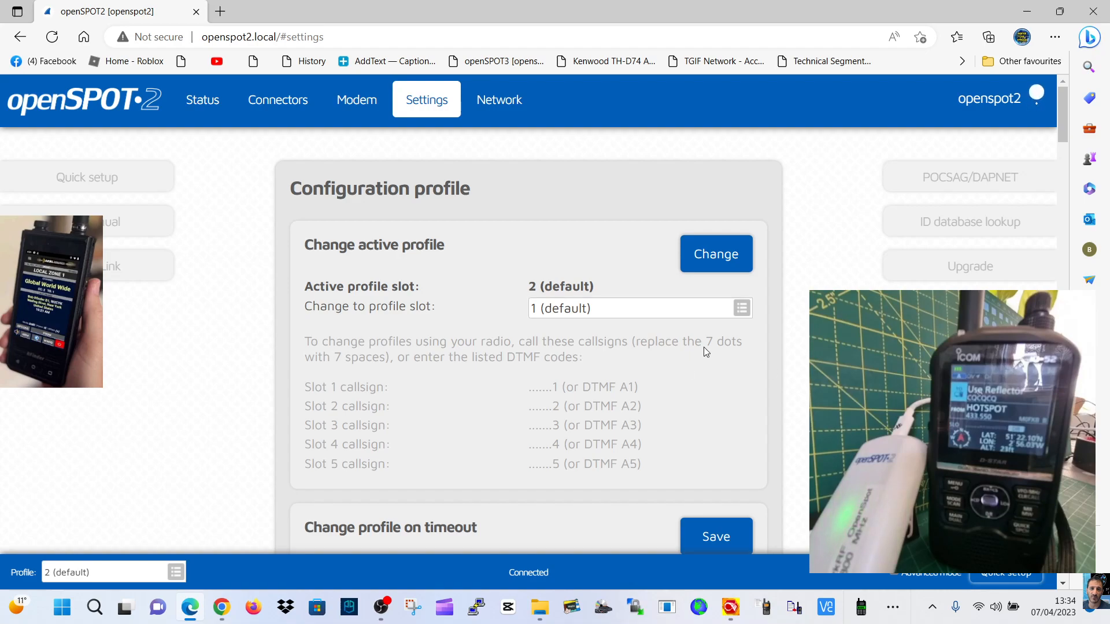
mouse_move(640, 414)
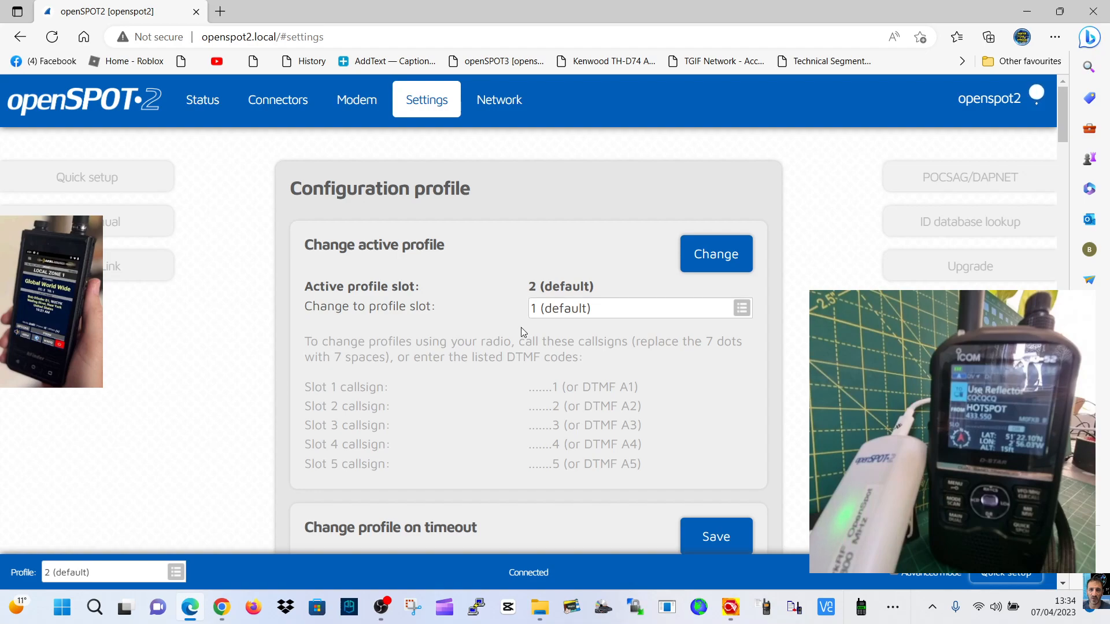
mouse_move(477, 338)
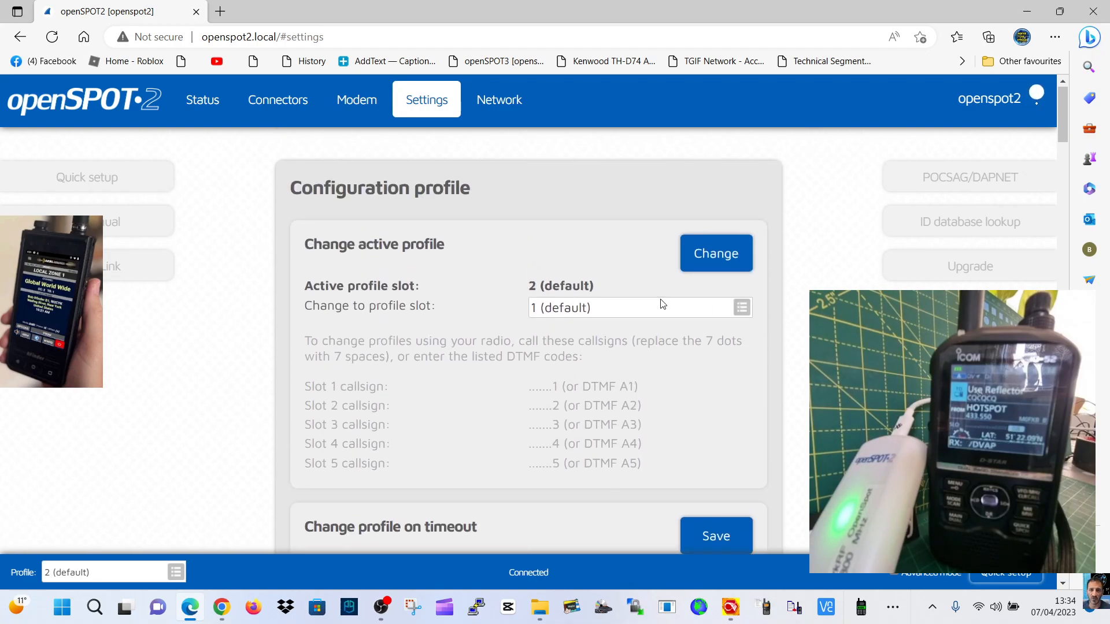
- Rename Profile #1 from default to 'dstar ref30' and save
scroll("down", 3)
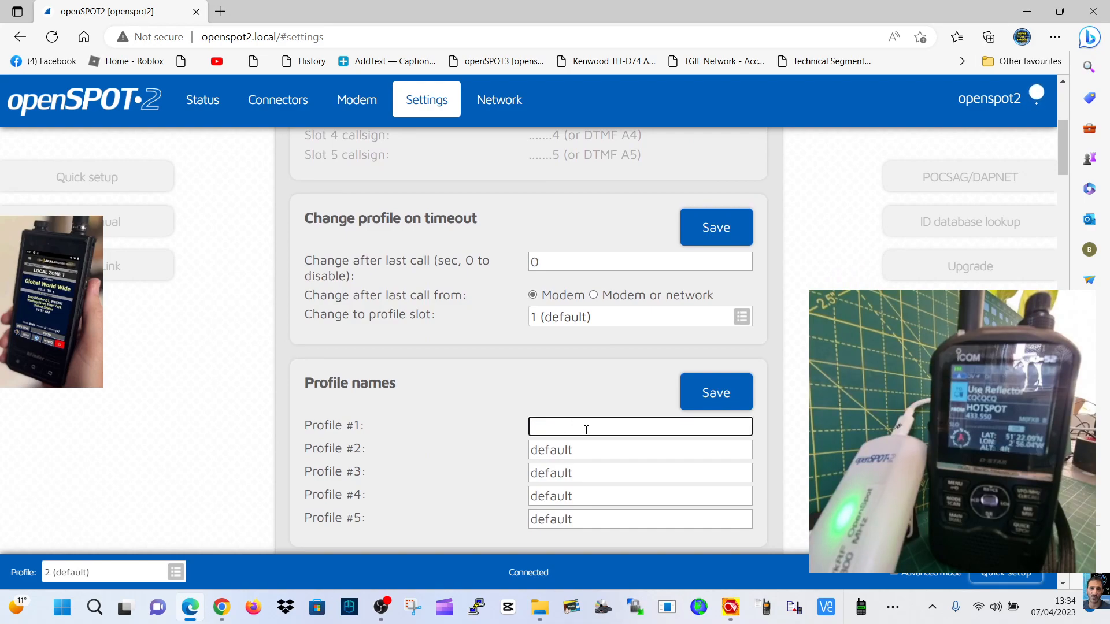
type("dstar")
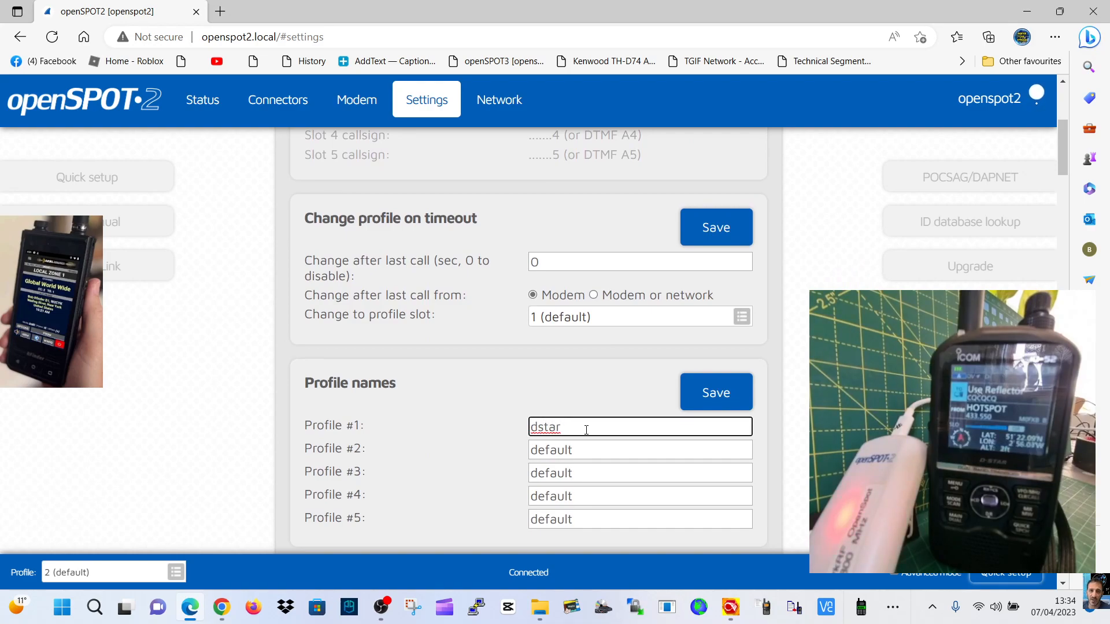
type("ref30")
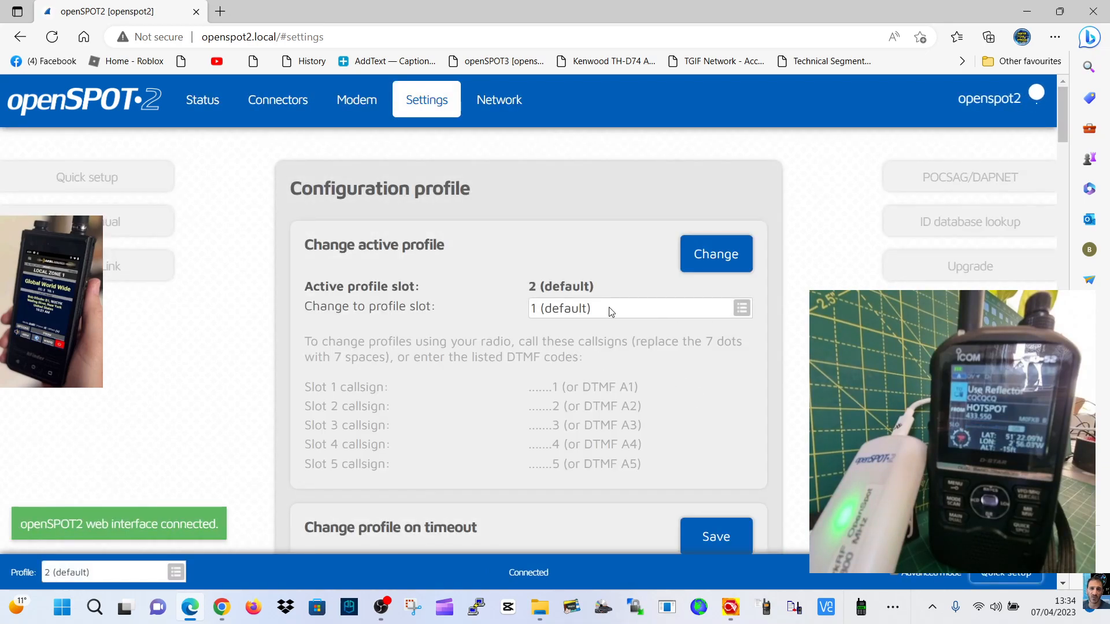
scroll("down", 3)
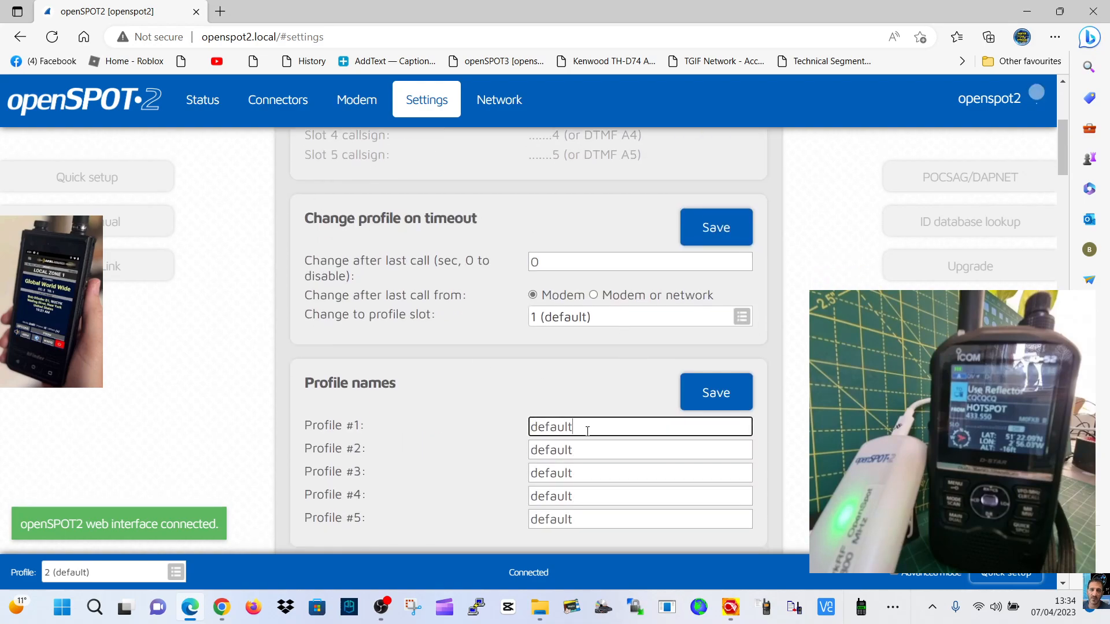
key("ctrl+a")
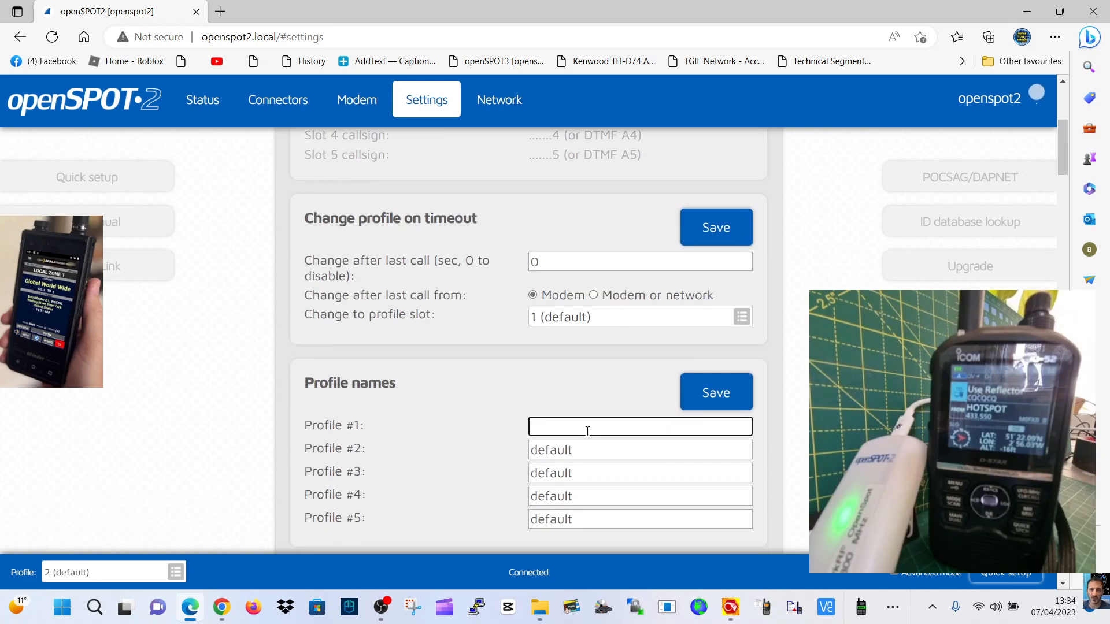
type("dstar ref30")
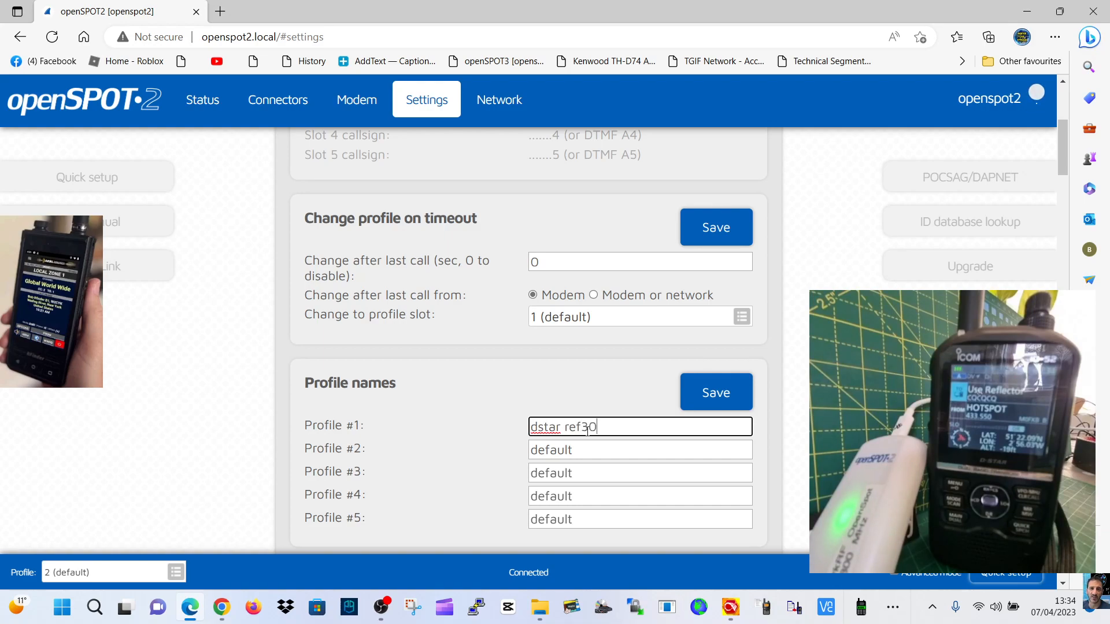
left_click(714, 392)
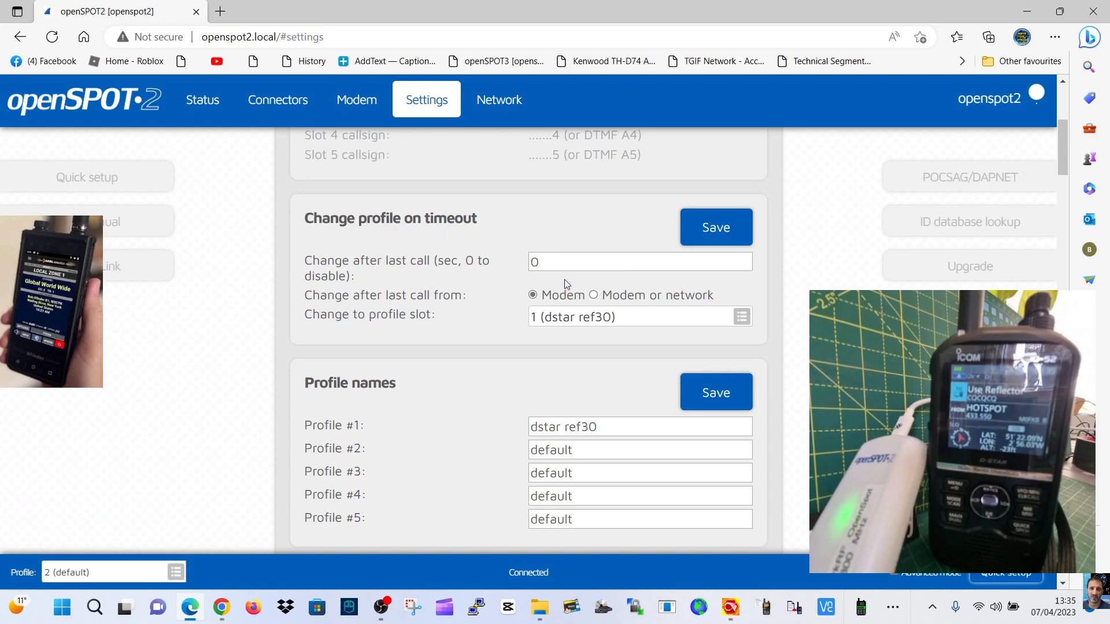
- Name Profile #3 'c4f cquk', save it, and set it as the timeout fallback profile
left_click(636, 317)
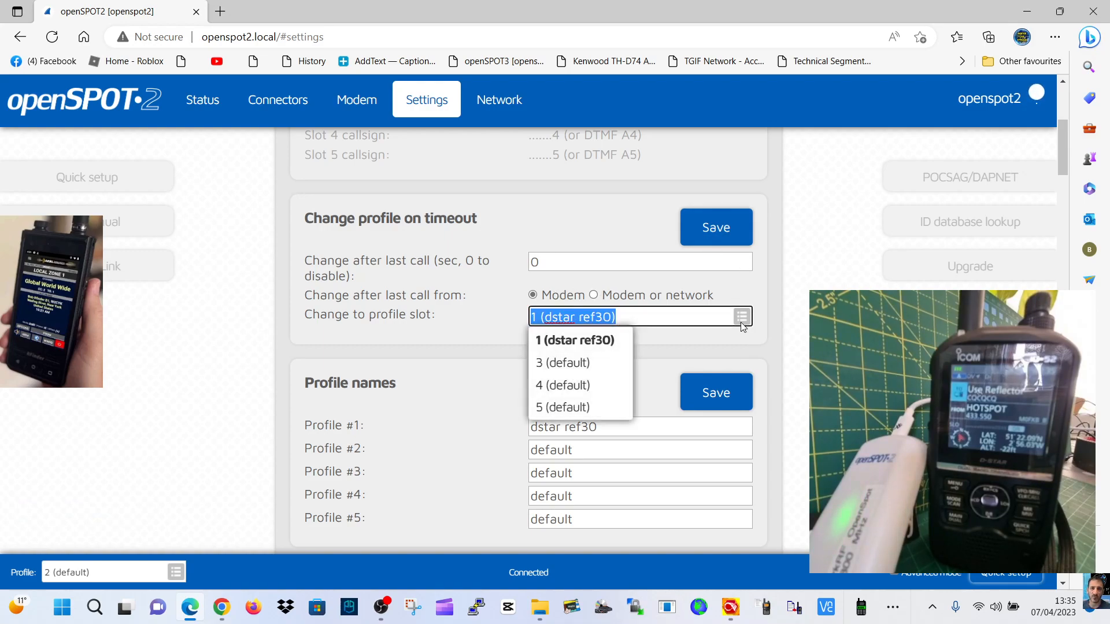
left_click(563, 362)
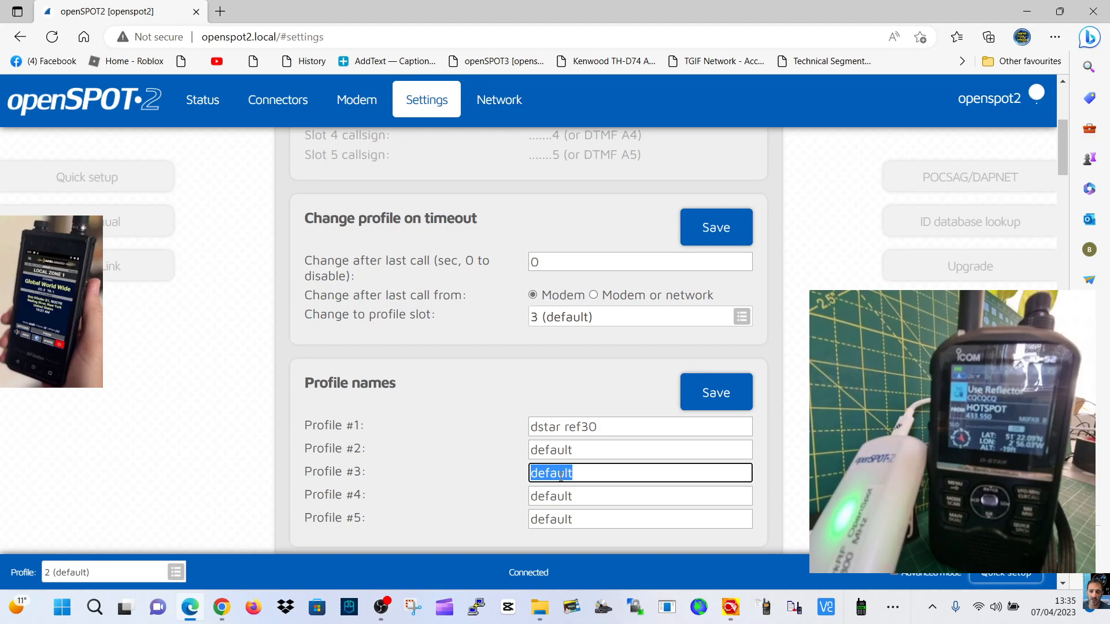
type("c4f couk")
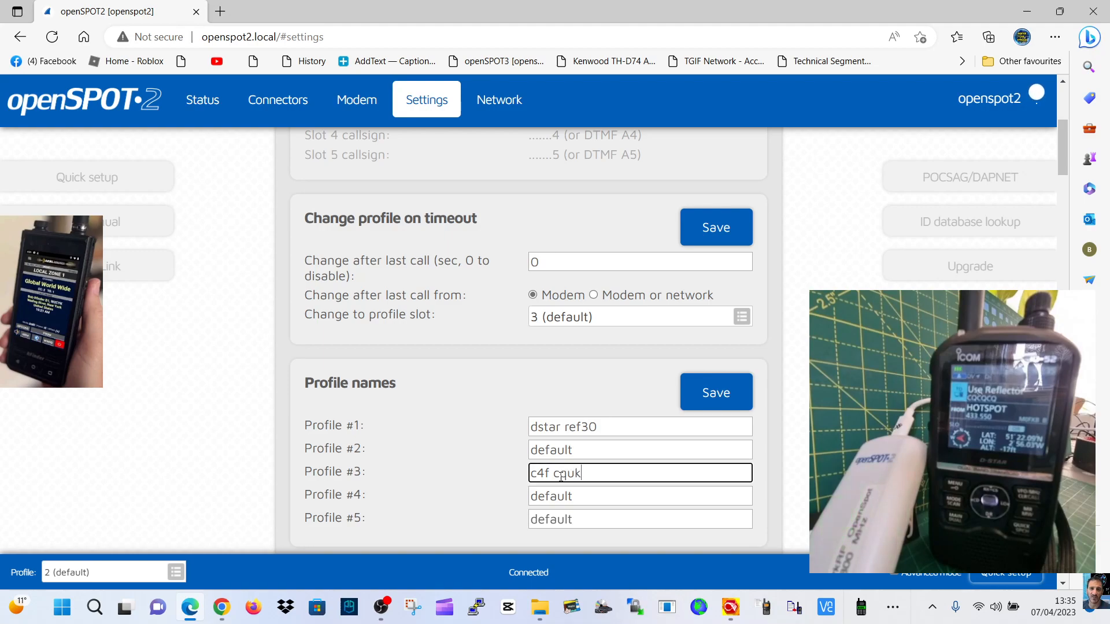
left_click(714, 392)
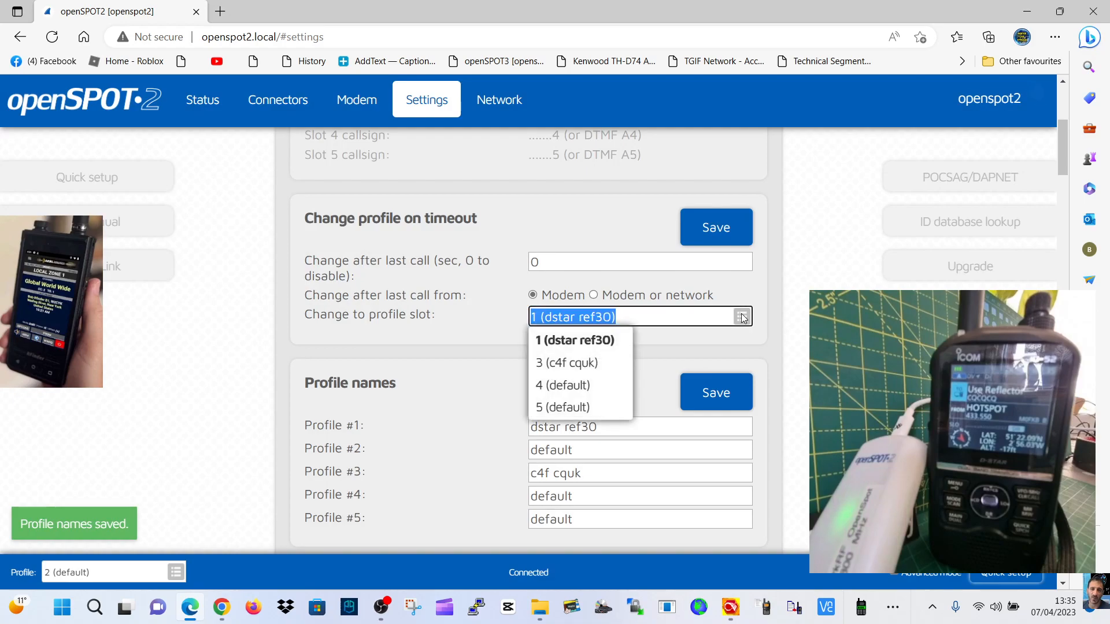
left_click(566, 361)
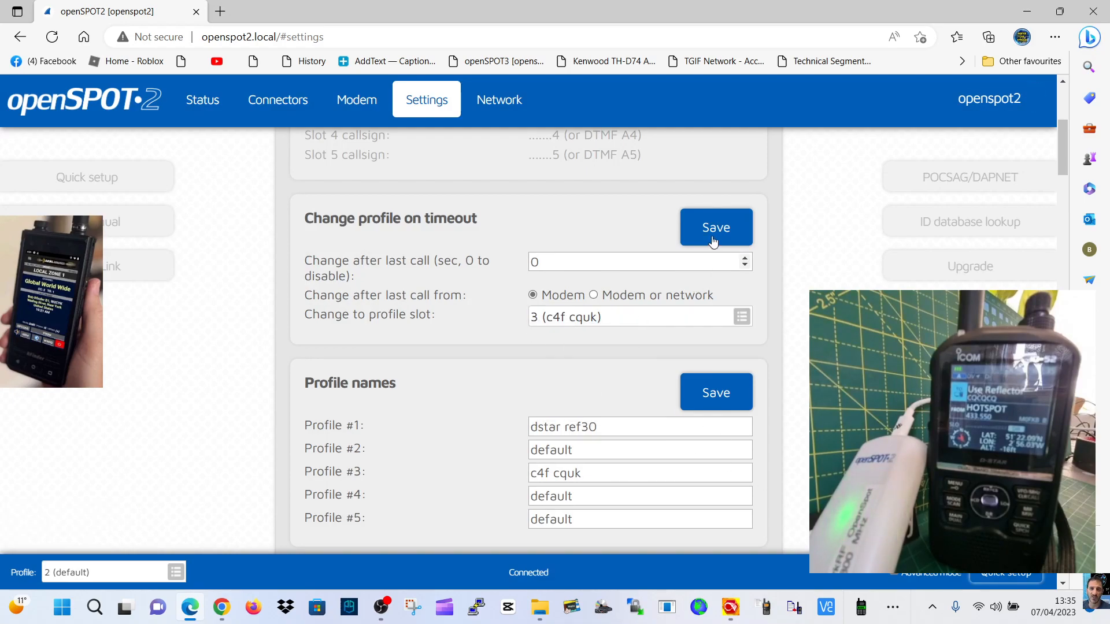
left_click(715, 228)
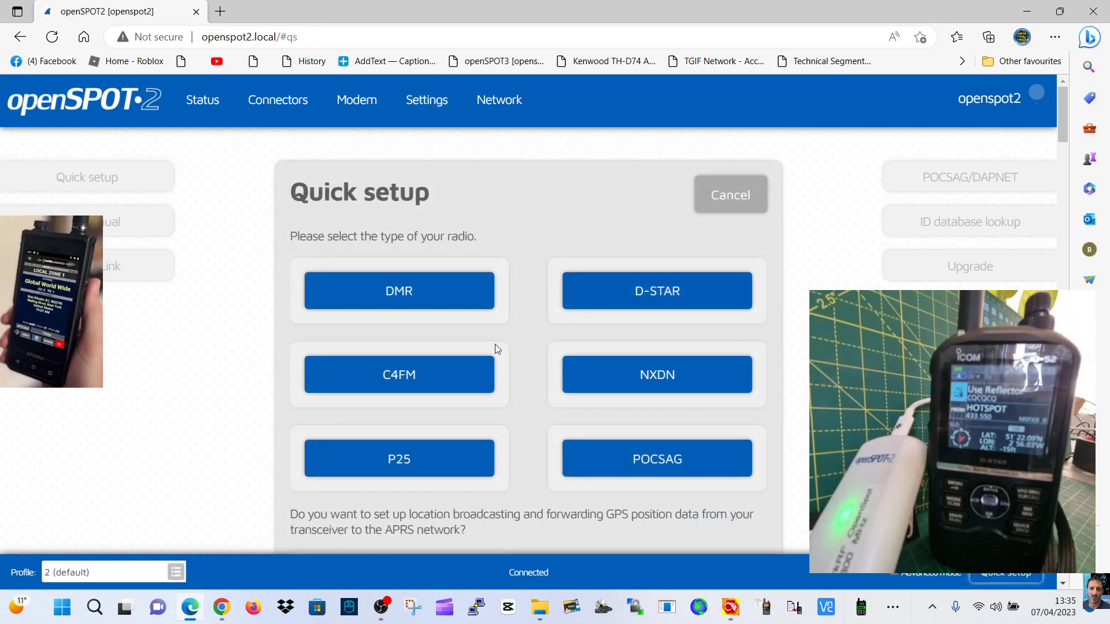
- Choose C4FM as radio type with radio frequency 438.575 MHz
left_click(398, 374)
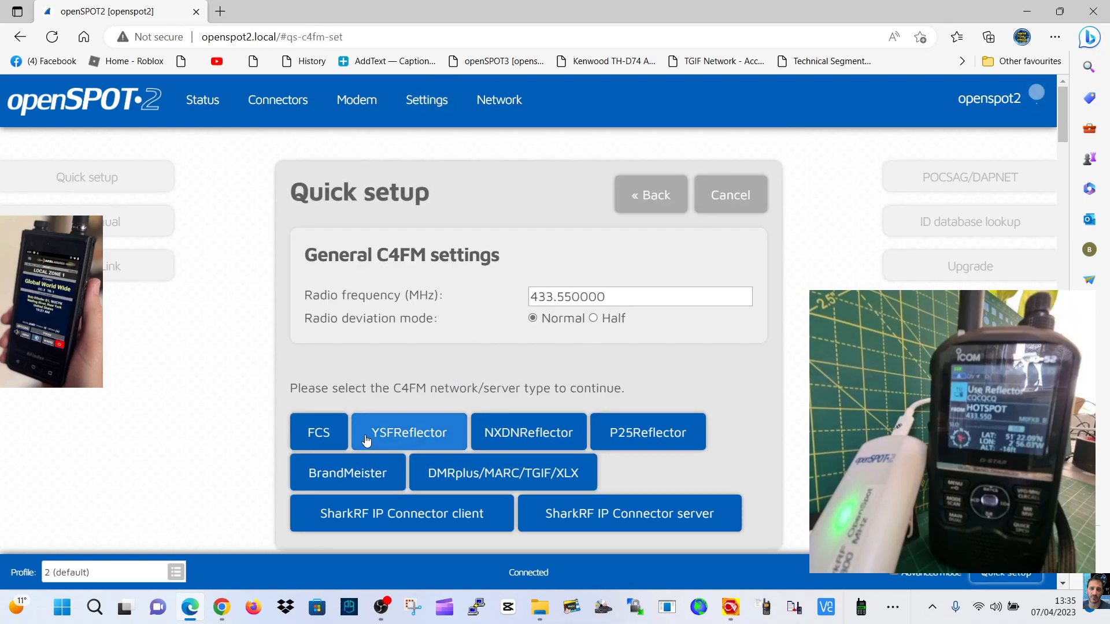
left_click(639, 296)
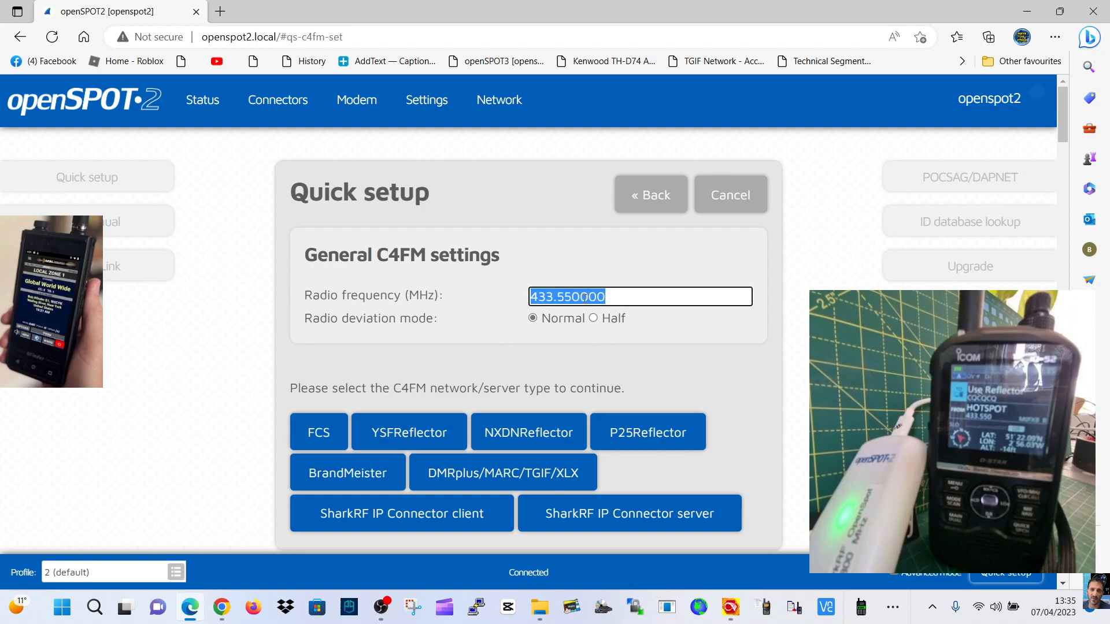
type("4")
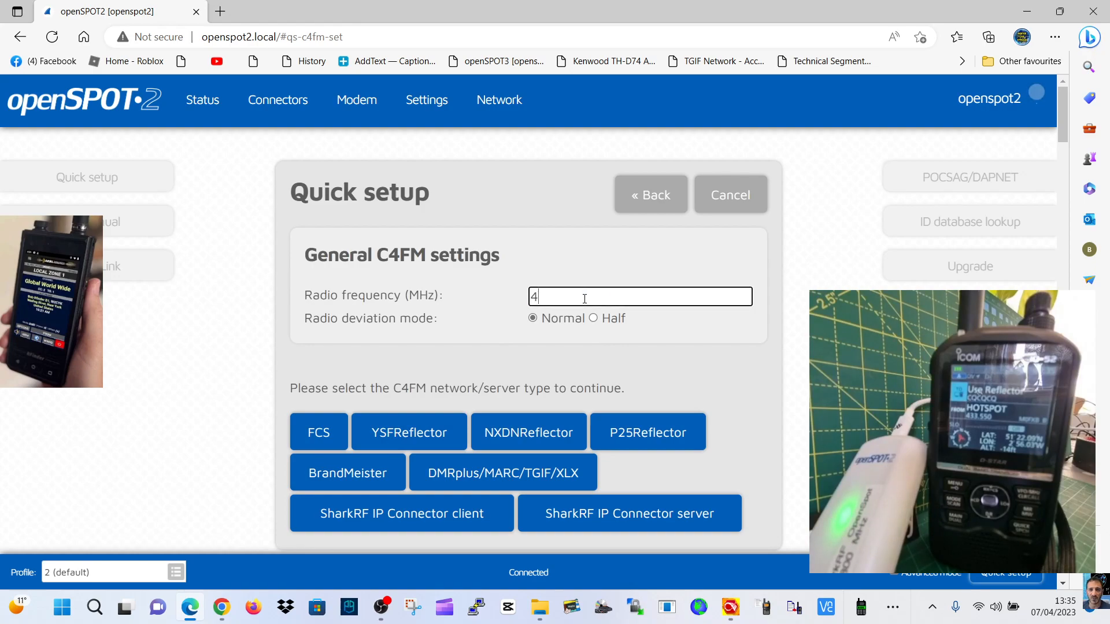
type("38.575")
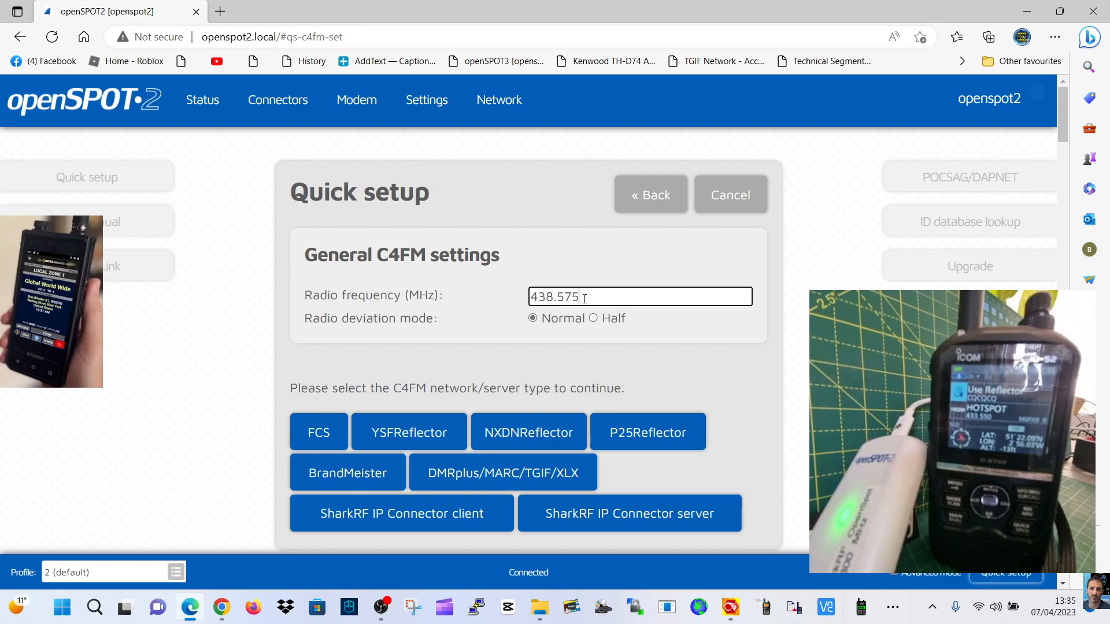
scroll("down", 3)
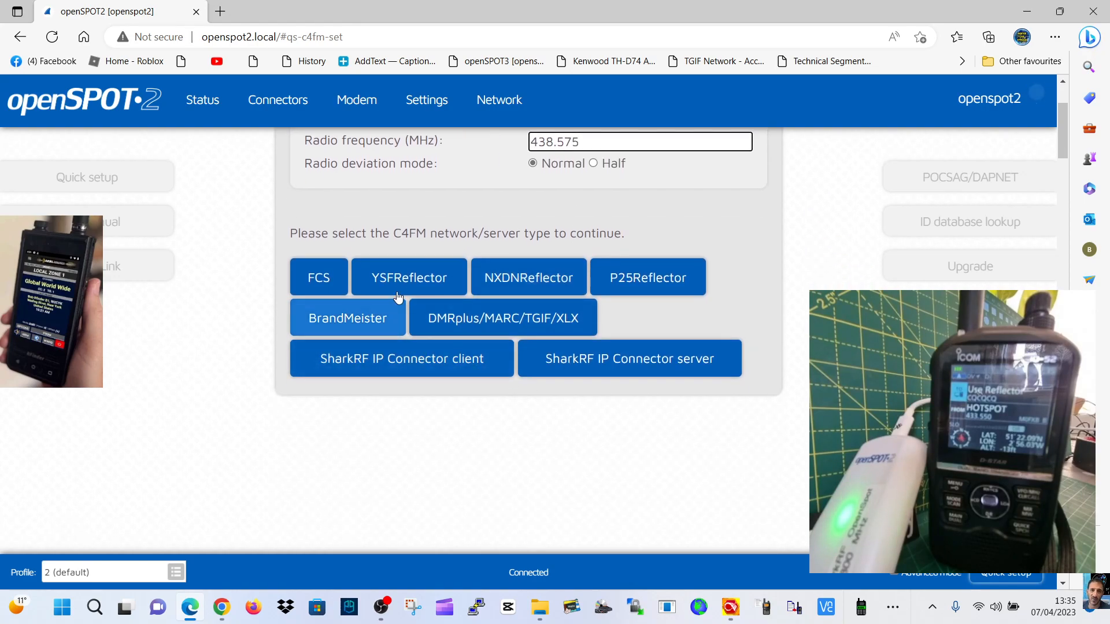
- Select YSFReflector network and connect to the 00-CQ-UK-C4FM (54321) server
left_click(409, 277)
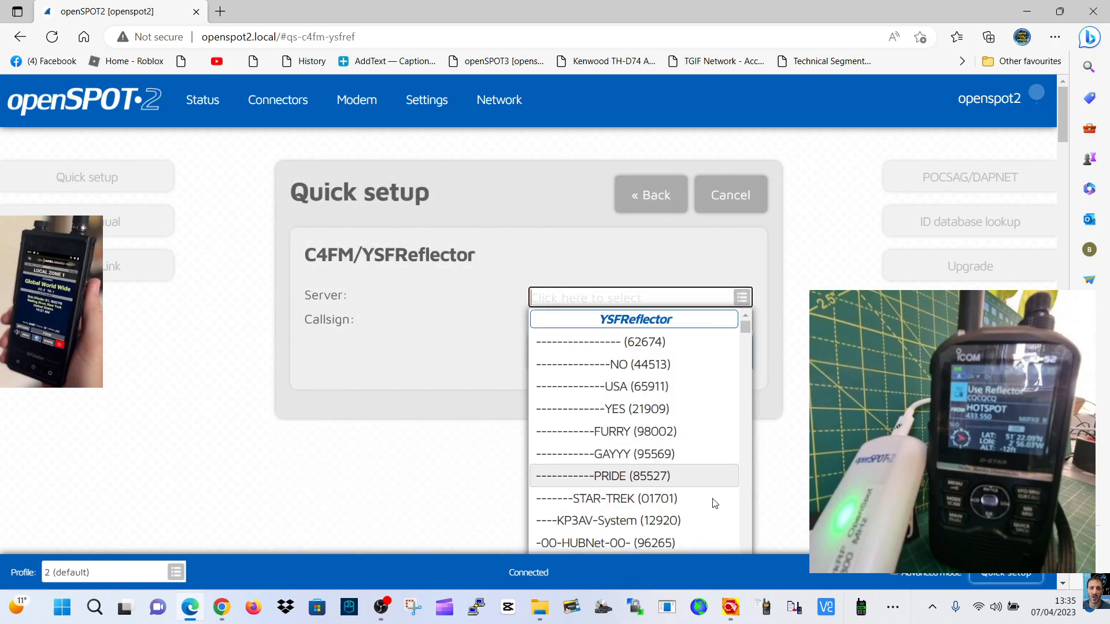
scroll("down", 3)
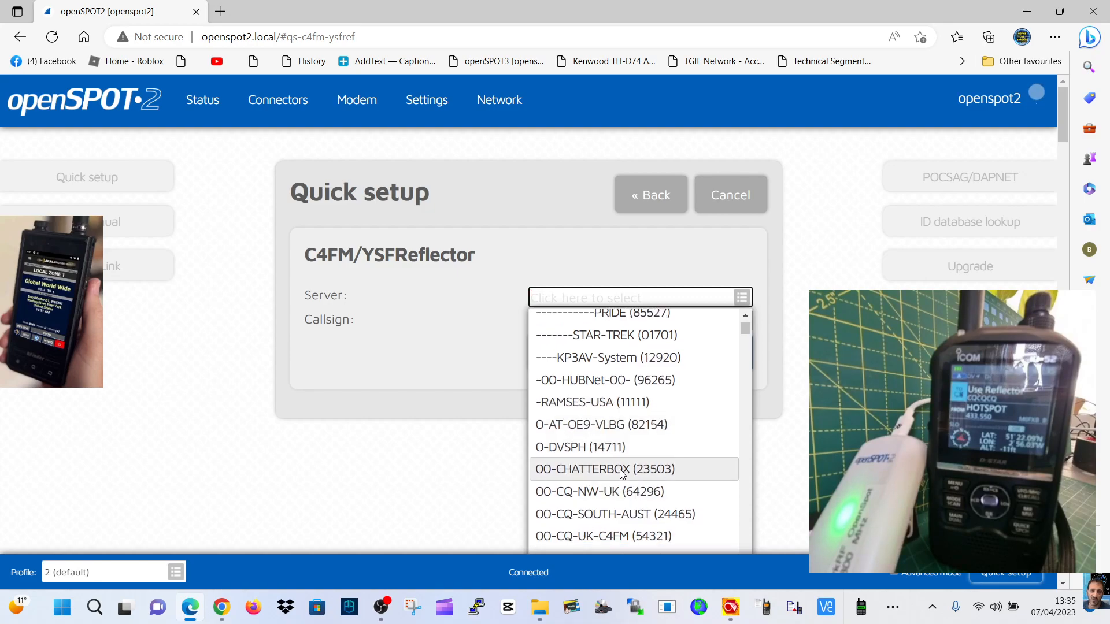
left_click(604, 535)
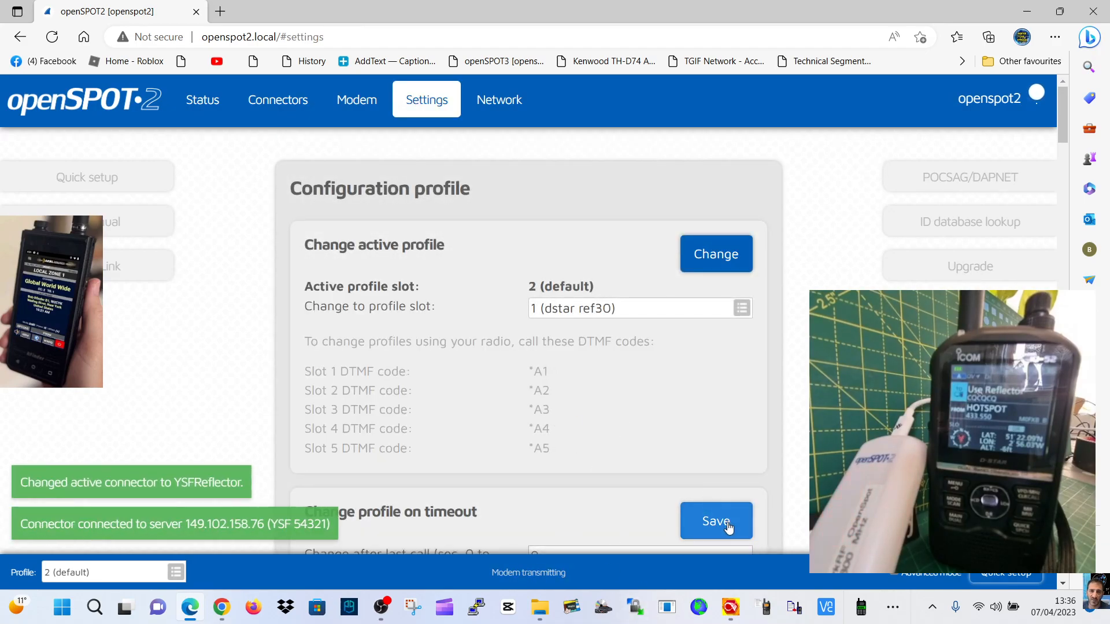
- Save the profile timeout settings and start Quick setup for D-STAR
left_click(714, 522)
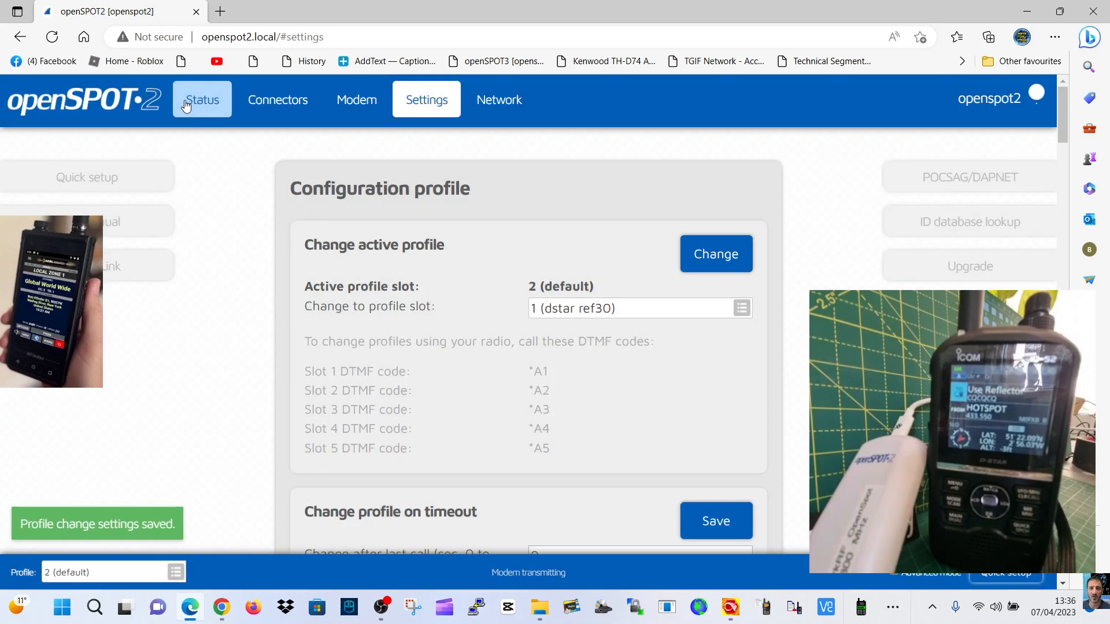
left_click(201, 99)
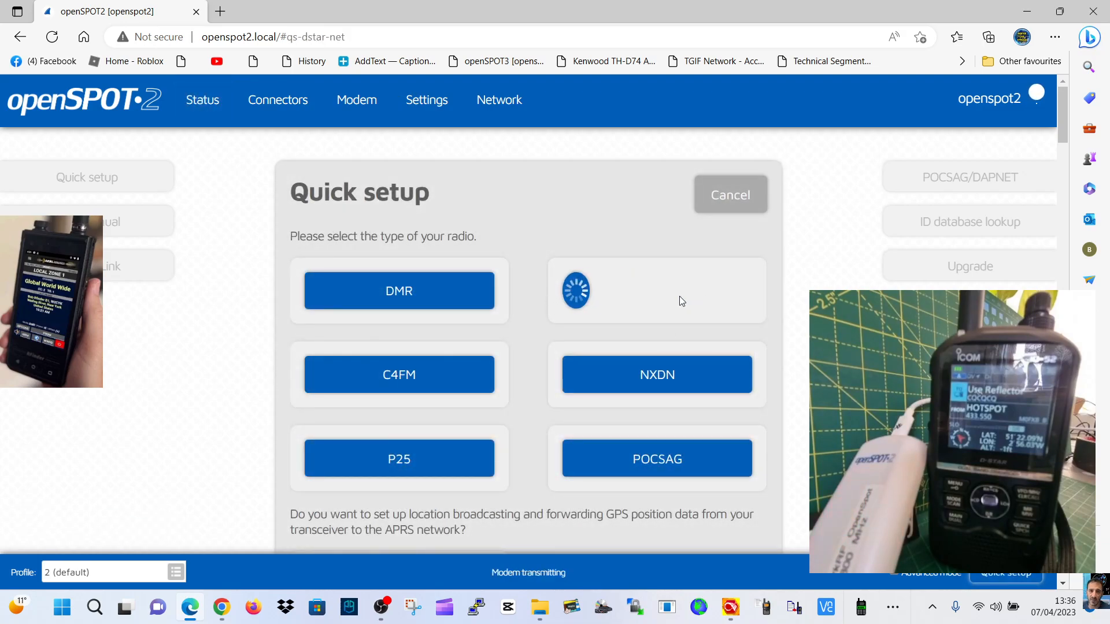
- Connect D-STAR REF/XRF to REF001 module C on 438.575 MHz
left_click(399, 290)
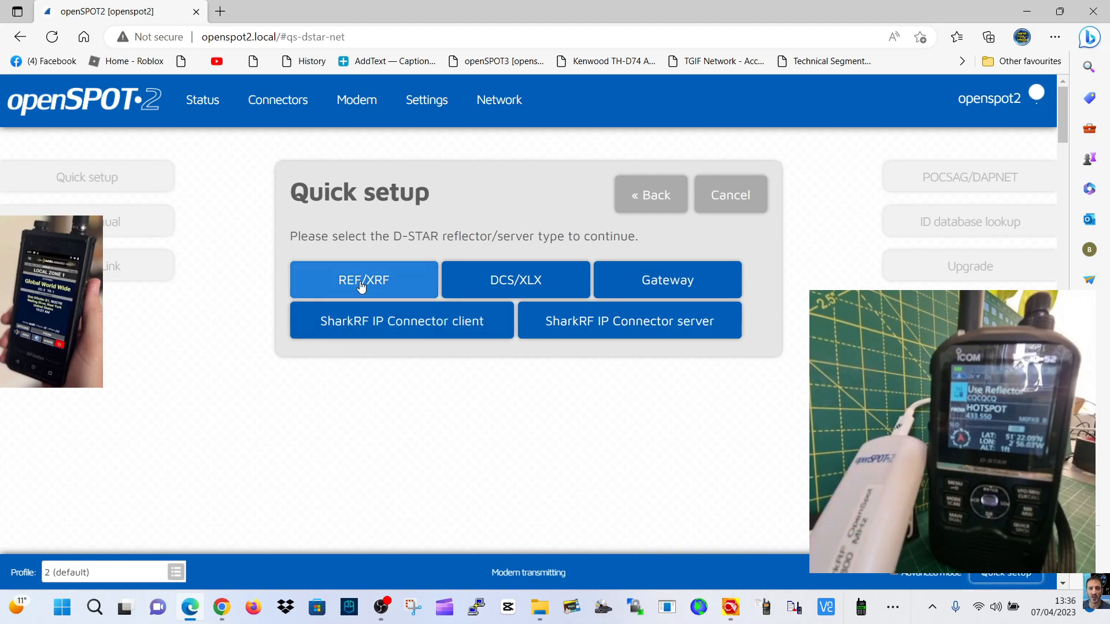
left_click(363, 280)
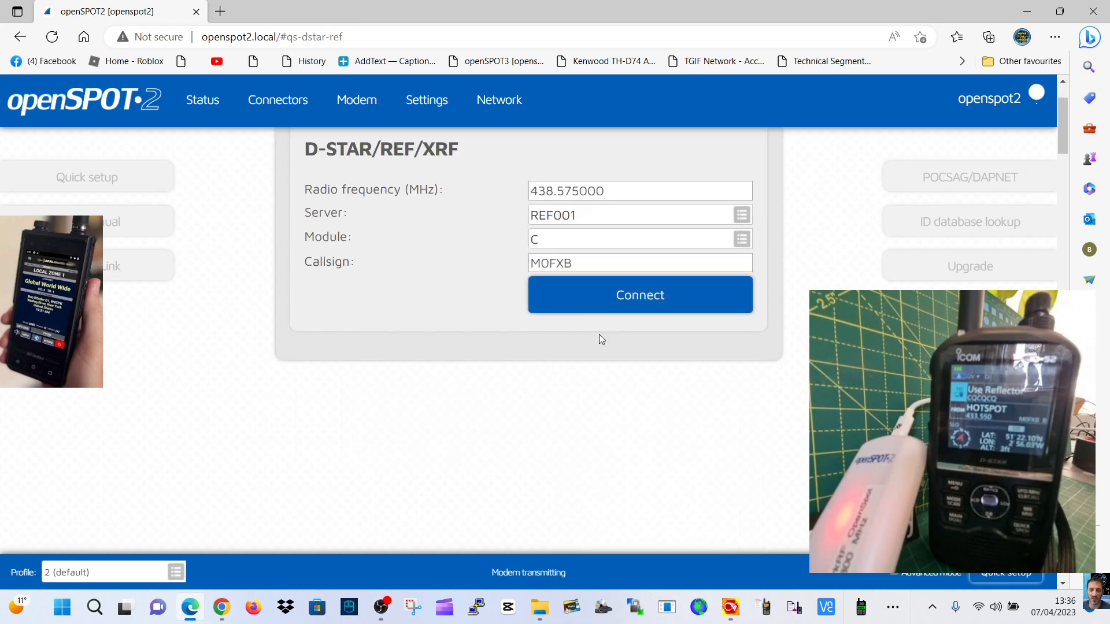
left_click(638, 295)
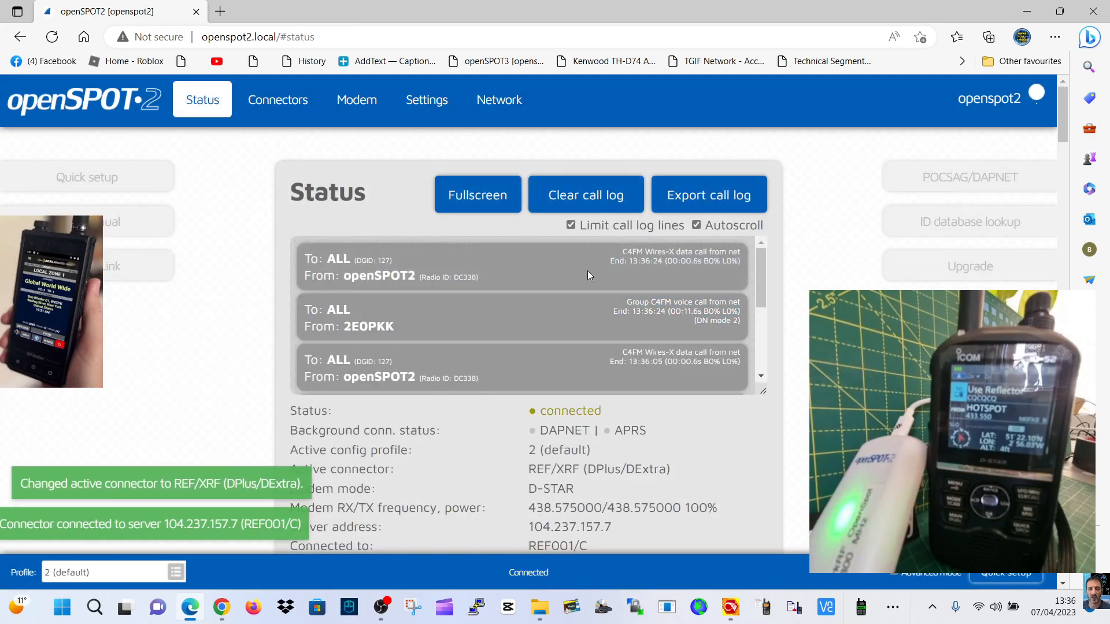
left_click(87, 176)
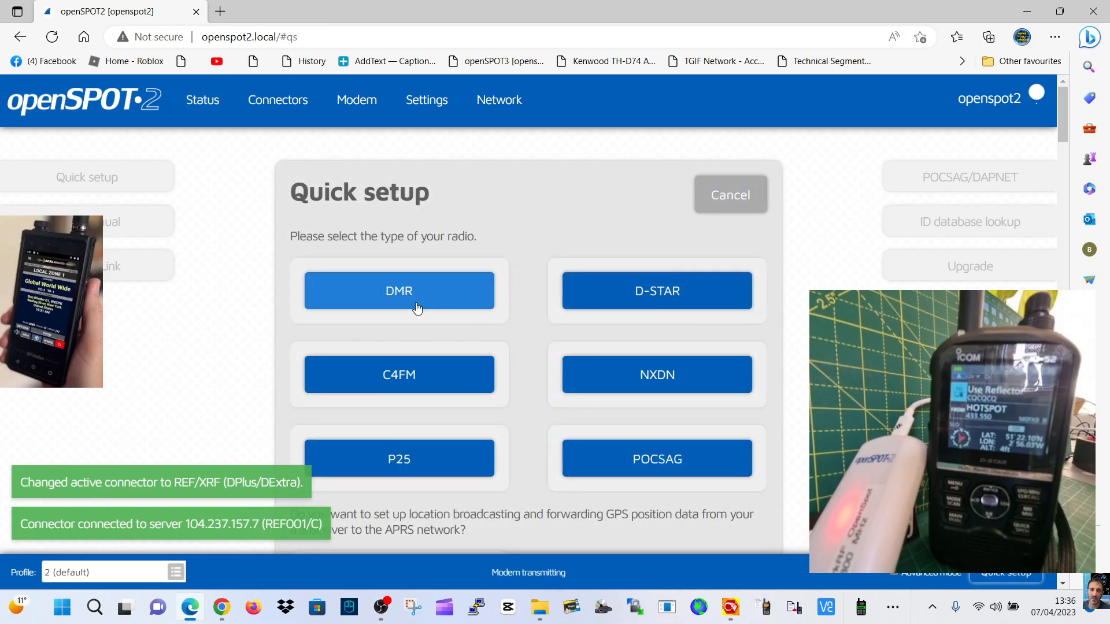
- Connect D-STAR via REF/XRF to REF001 module C with radio frequency 433.550 MHz
left_click(656, 290)
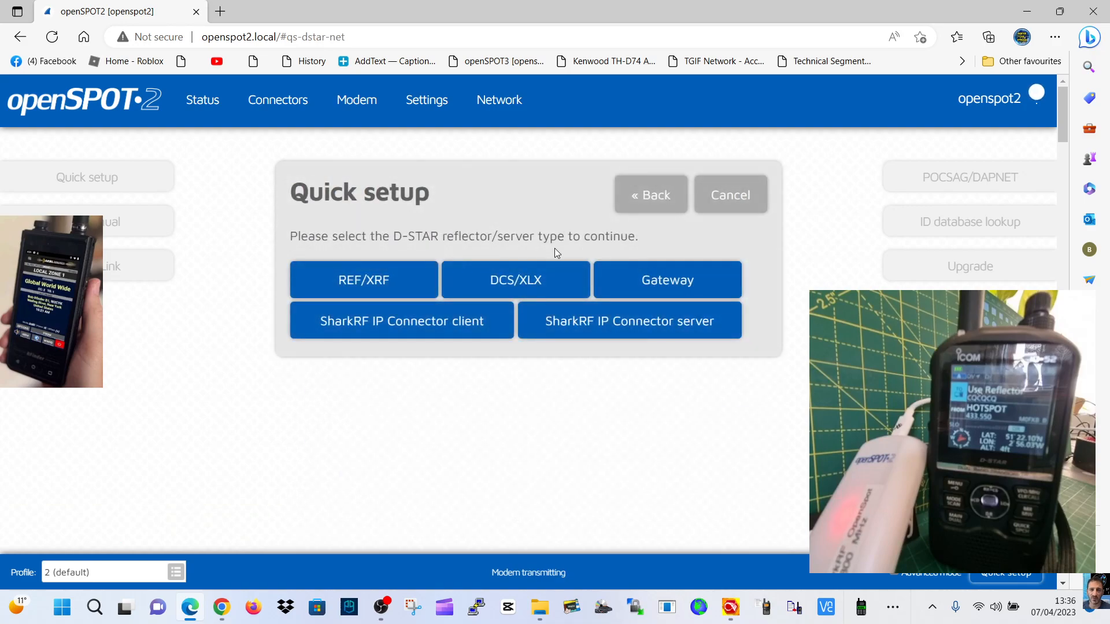
left_click(363, 280)
type("4")
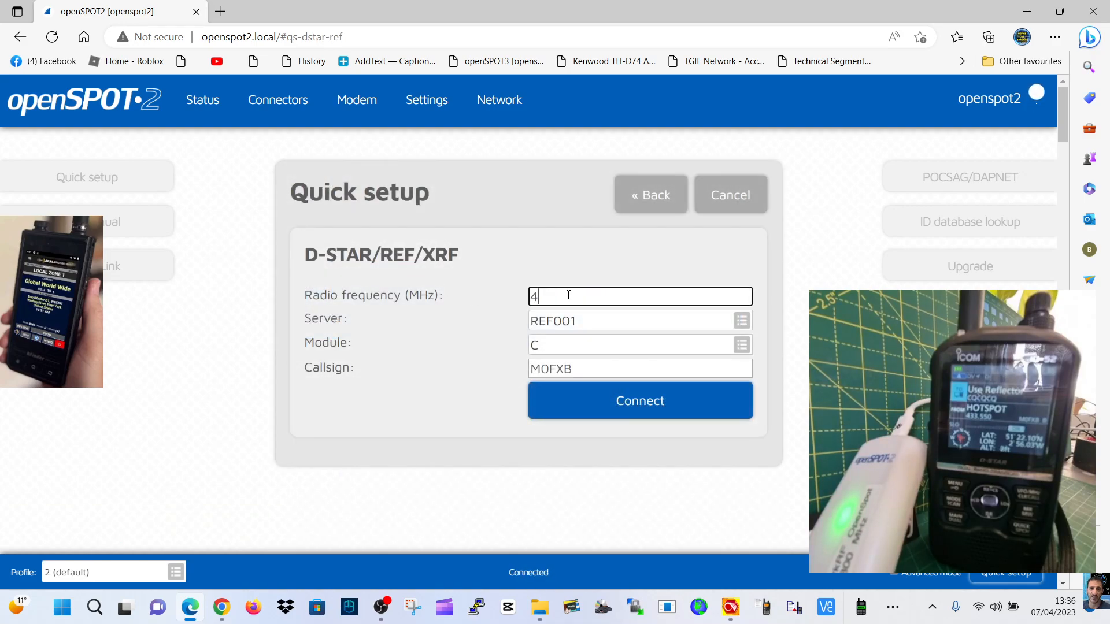
type("33.550")
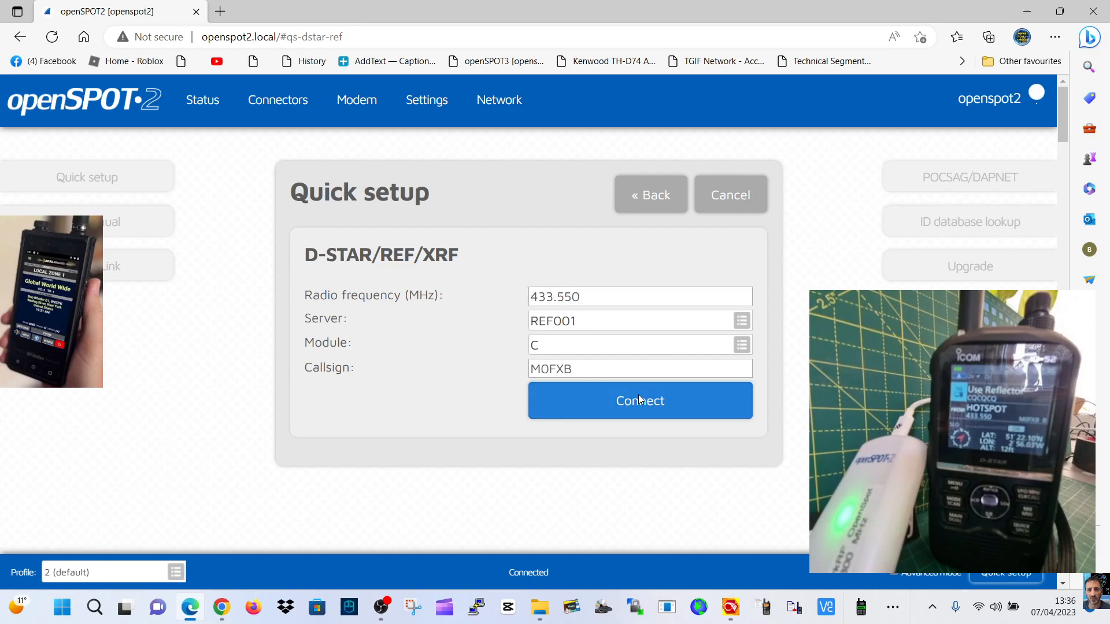
left_click(639, 400)
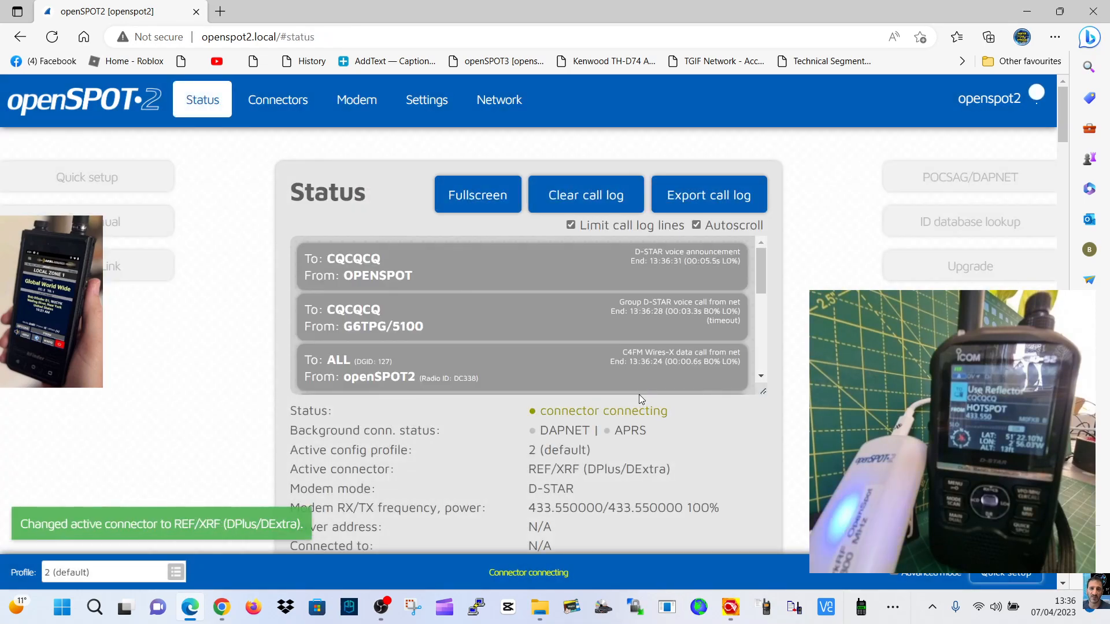